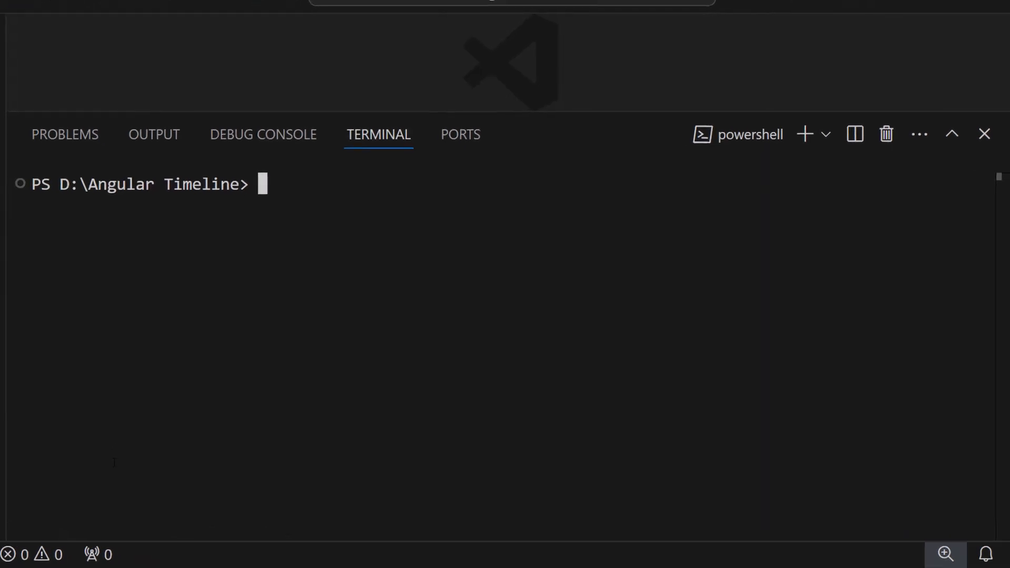
{"action": "type", "text": "npm ins"}
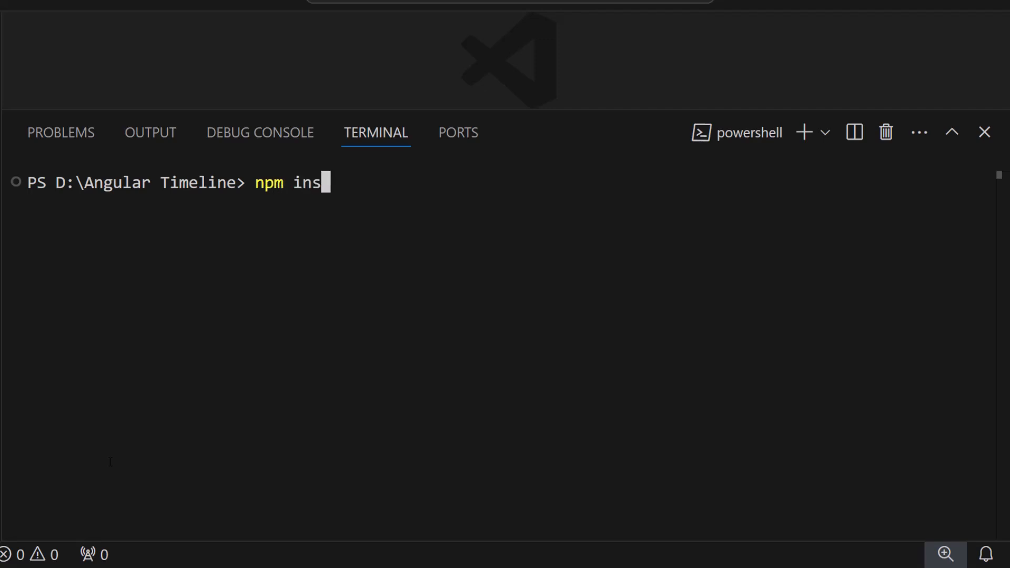
{"action": "type", "text": "tall -g @angular/cli"}
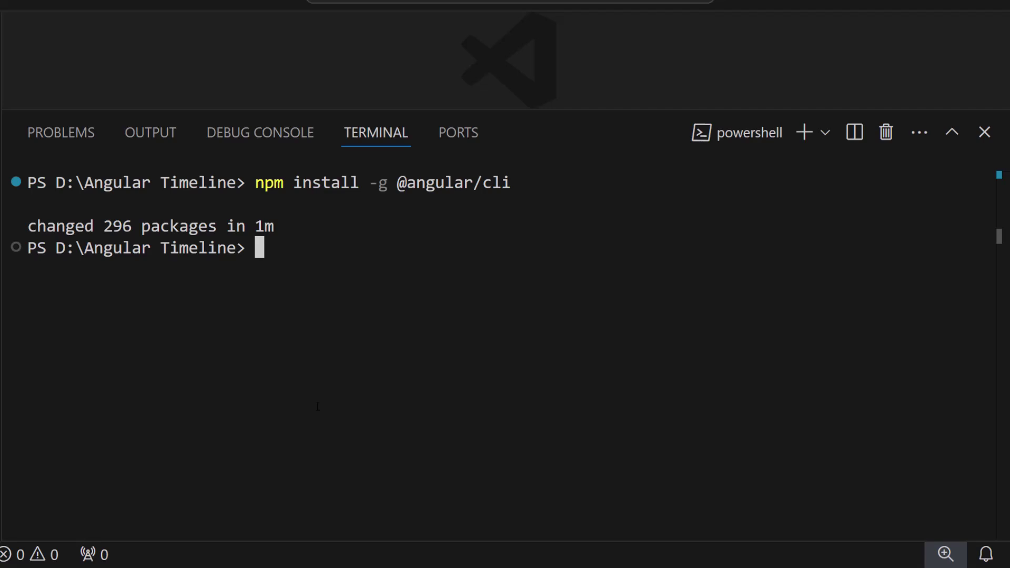
{"action": "mouse_move", "coordinate": [318, 295]}
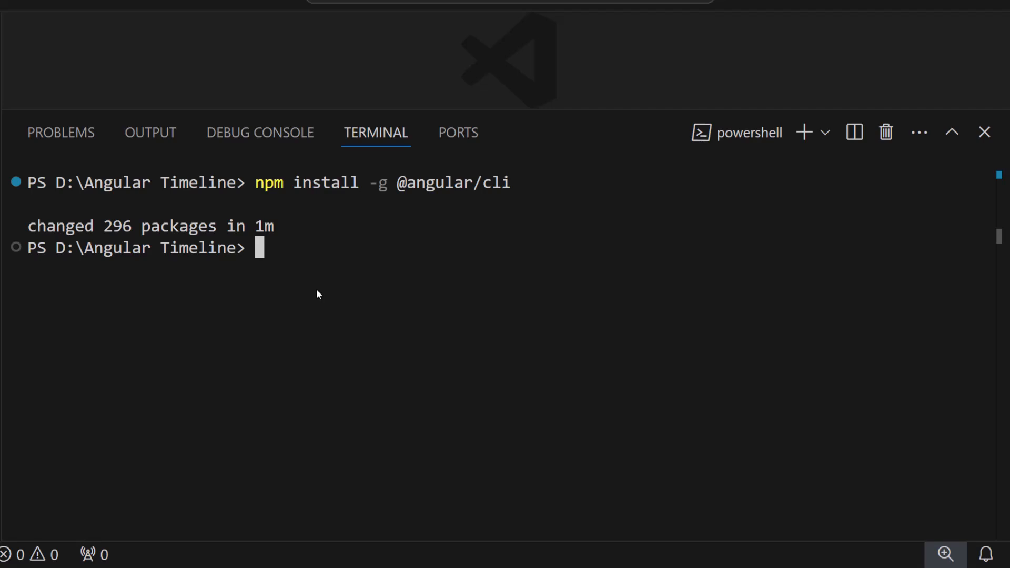
- Run ng new my-angular-app and choose CSS at the stylesheet prompt
{"action": "type", "text": "ng new"}
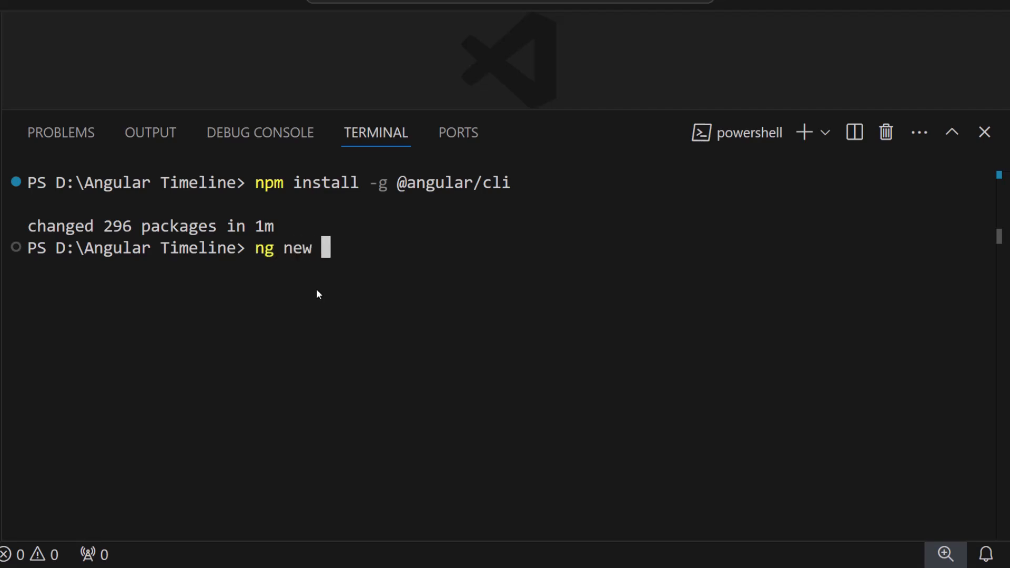
{"action": "type", "text": "my-angular-app"}
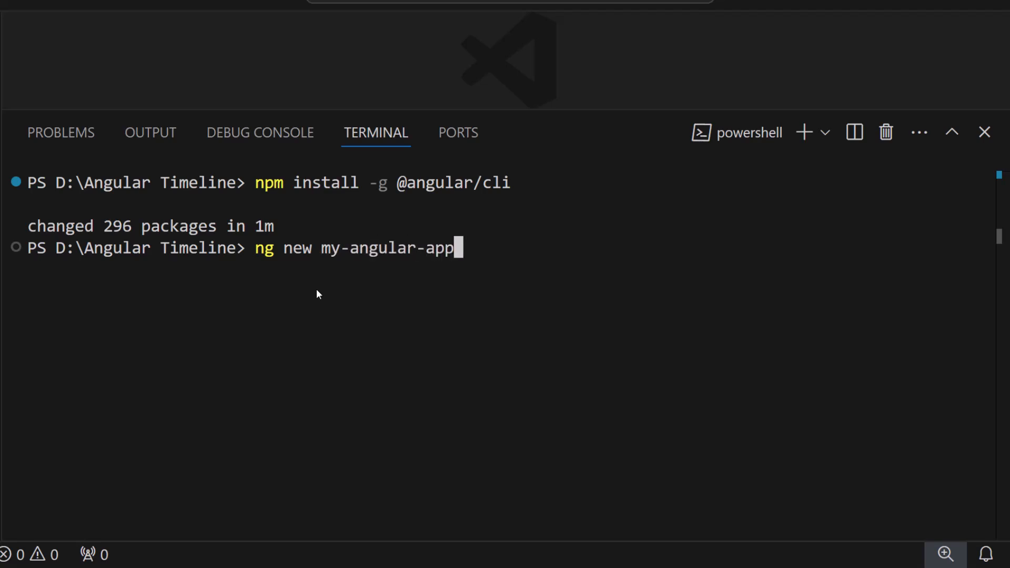
{"action": "key", "text": "Enter"}
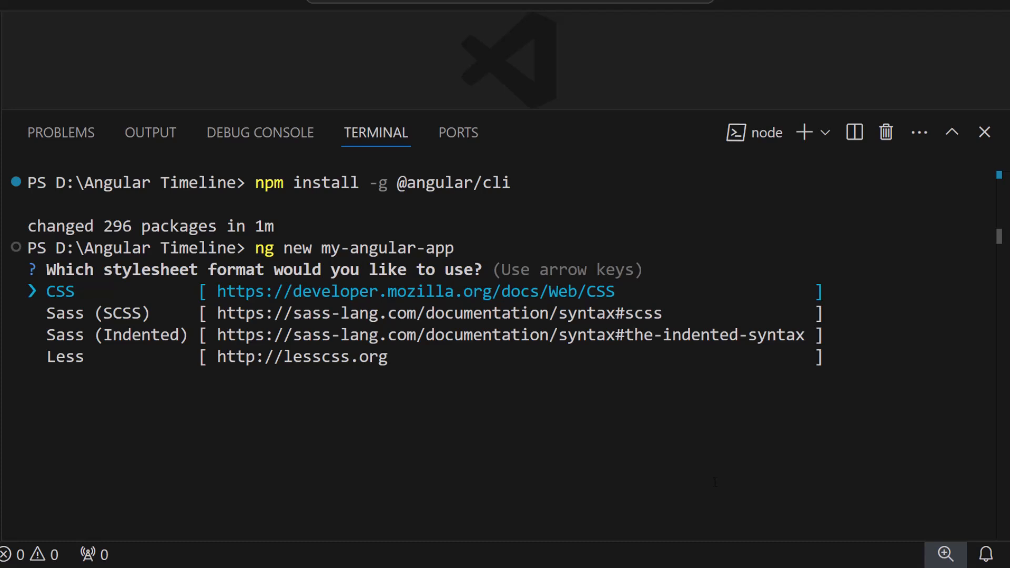
{"action": "key", "text": "Enter"}
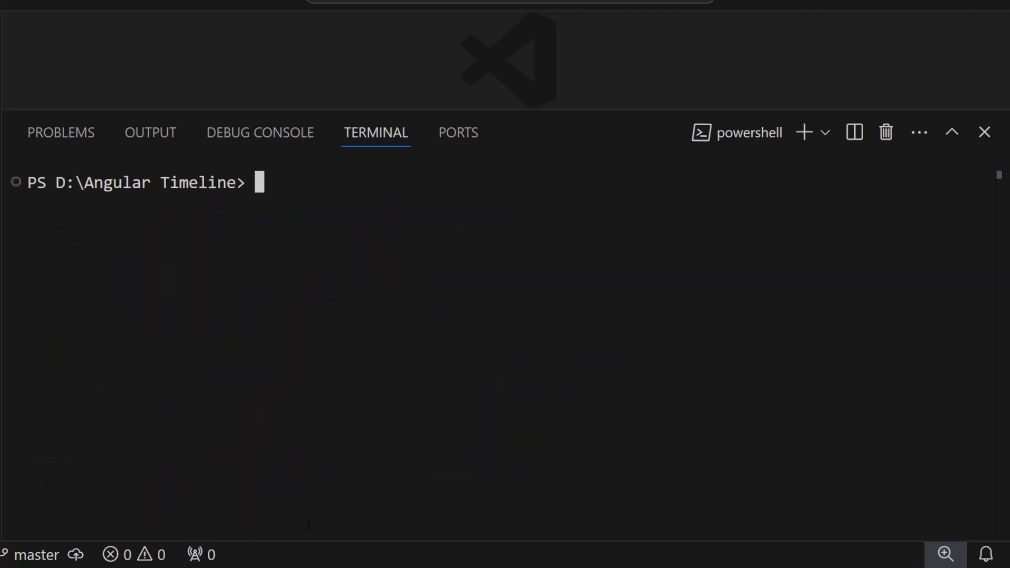
{"action": "type", "text": "cd my-a"}
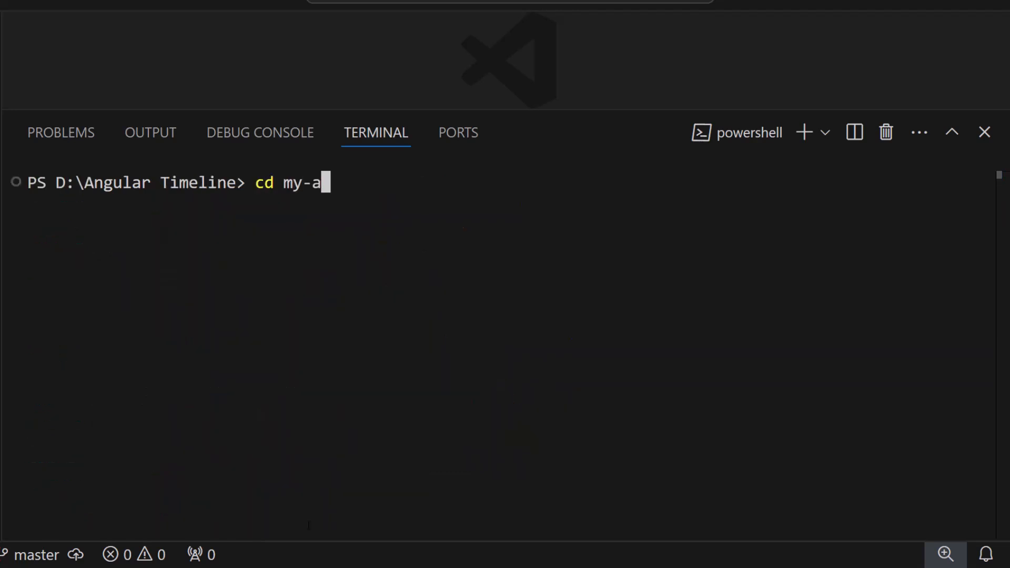
{"action": "key", "text": "Enter"}
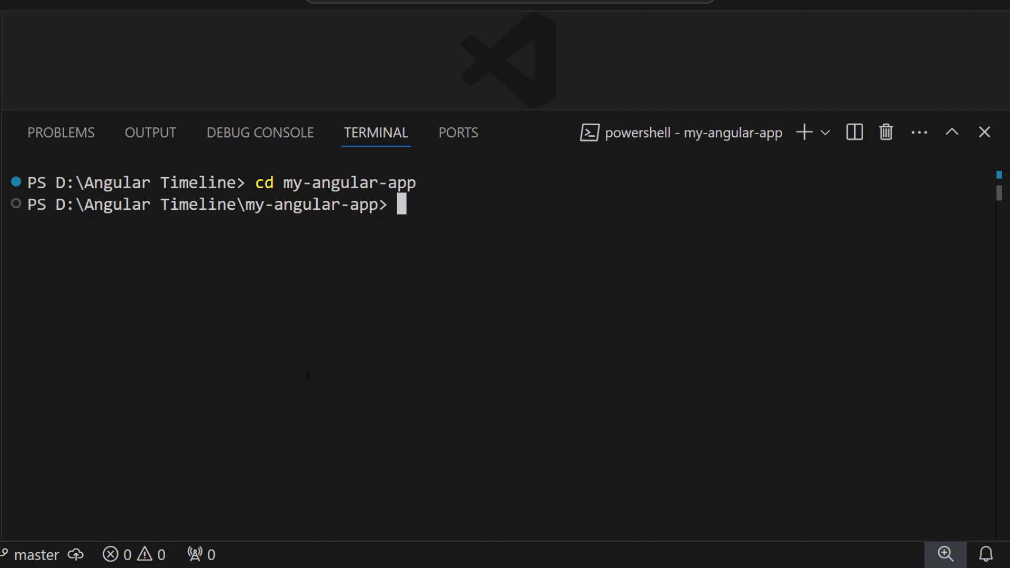
{"action": "mouse_move", "coordinate": [343, 364]}
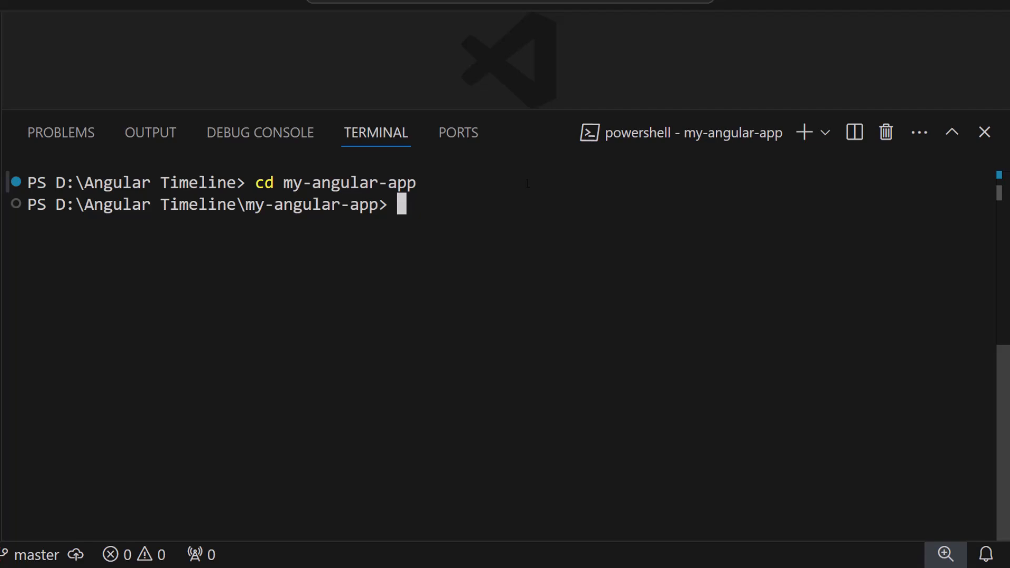
{"action": "type", "text": "n"}
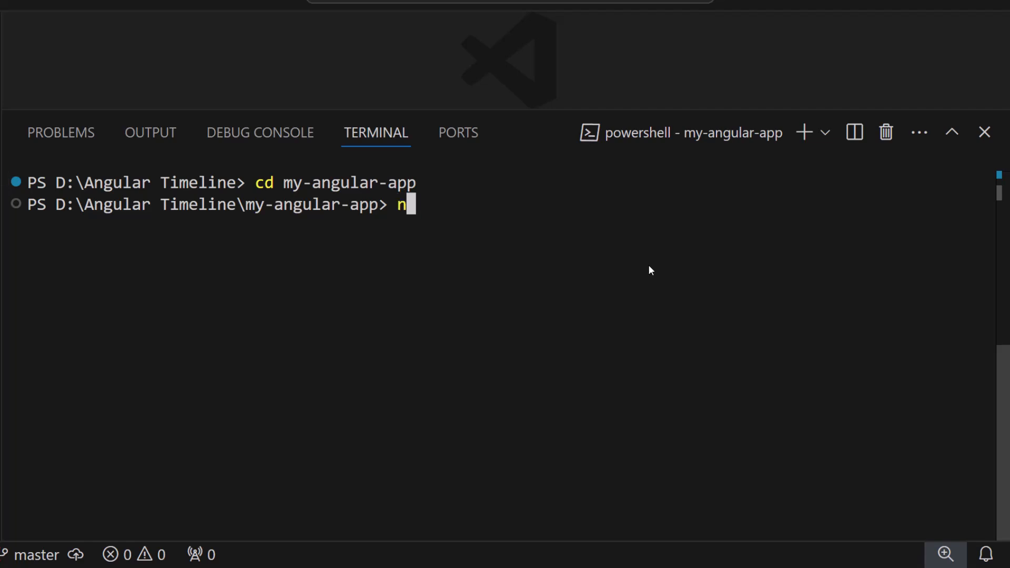
{"action": "type", "text": "pm install @s"}
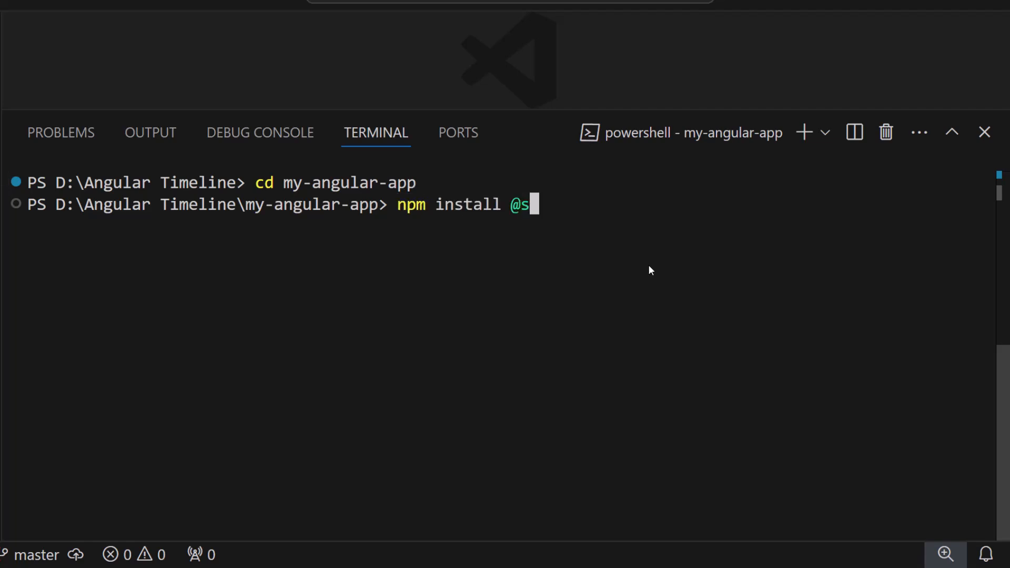
{"action": "type", "text": "yncfusion/ej2"}
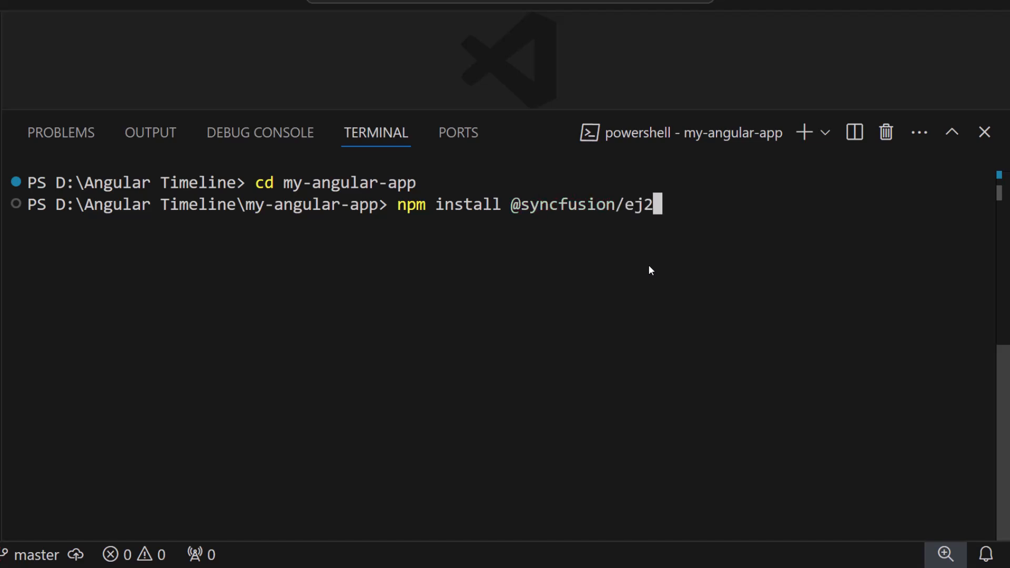
{"action": "type", "text": "-angular-layouts --s"}
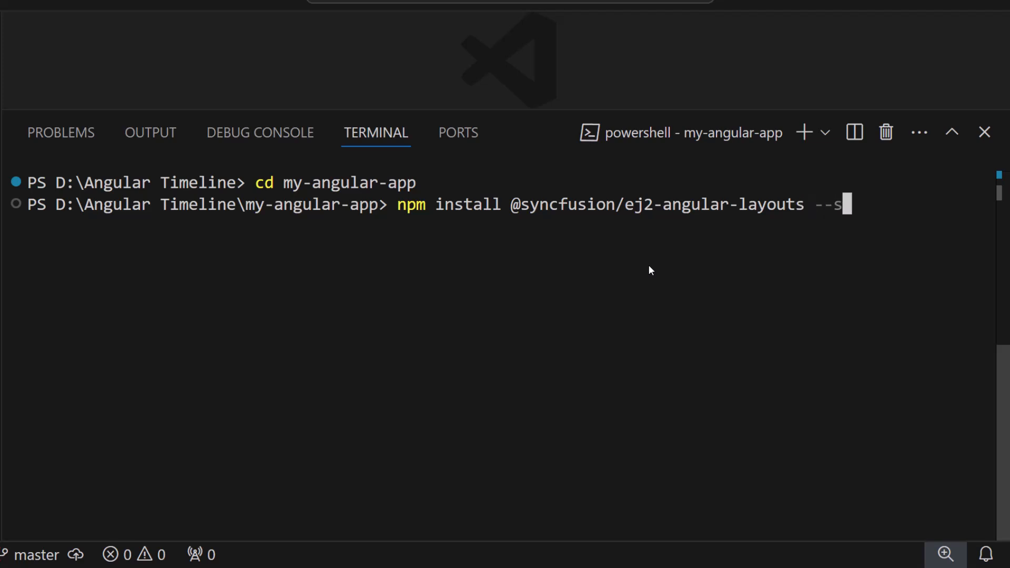
{"action": "key", "text": "Enter"}
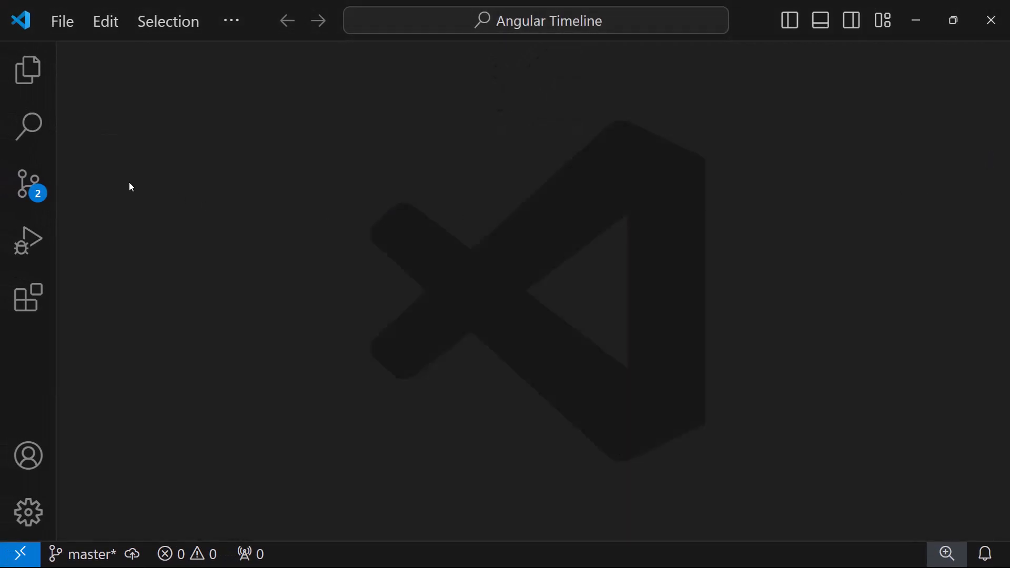
{"action": "left_click", "coordinate": [27, 70]}
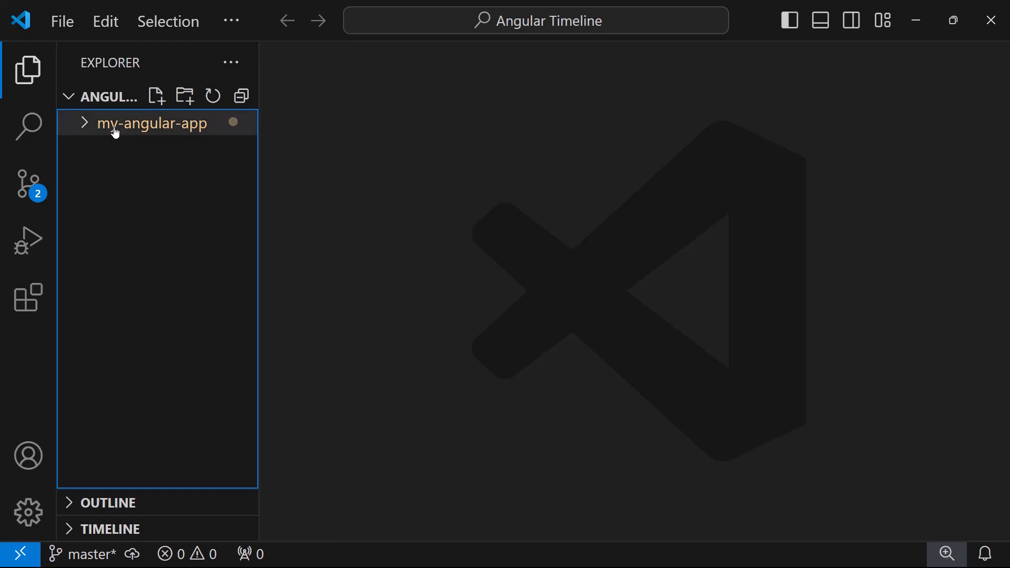
{"action": "left_click", "coordinate": [152, 123]}
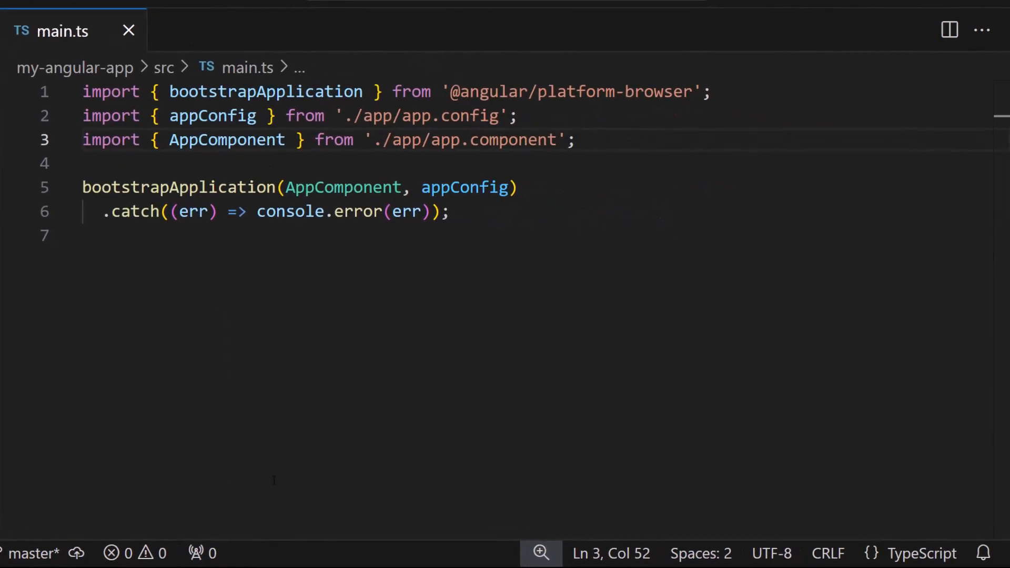
{"action": "type", "text": "import {registerLicense}"}
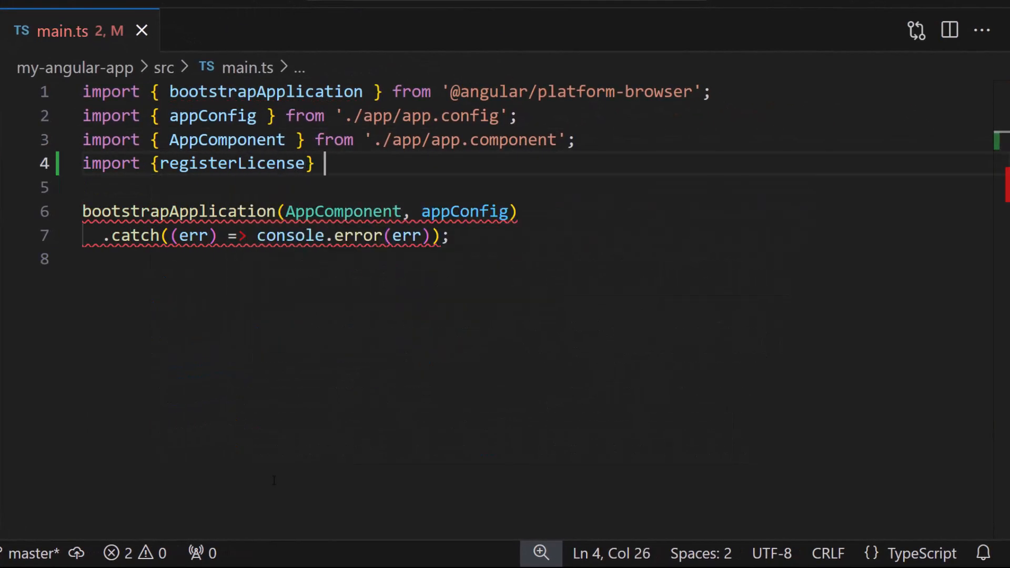
{"action": "type", "text": "from '@syncfusion/ej2-base"}
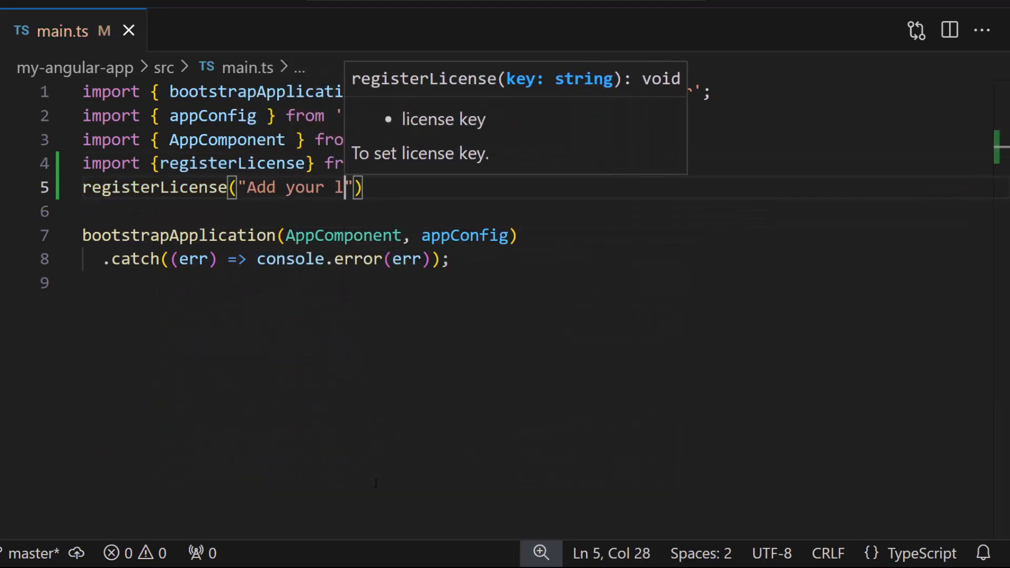
{"action": "type", "text": "icense key\");"}
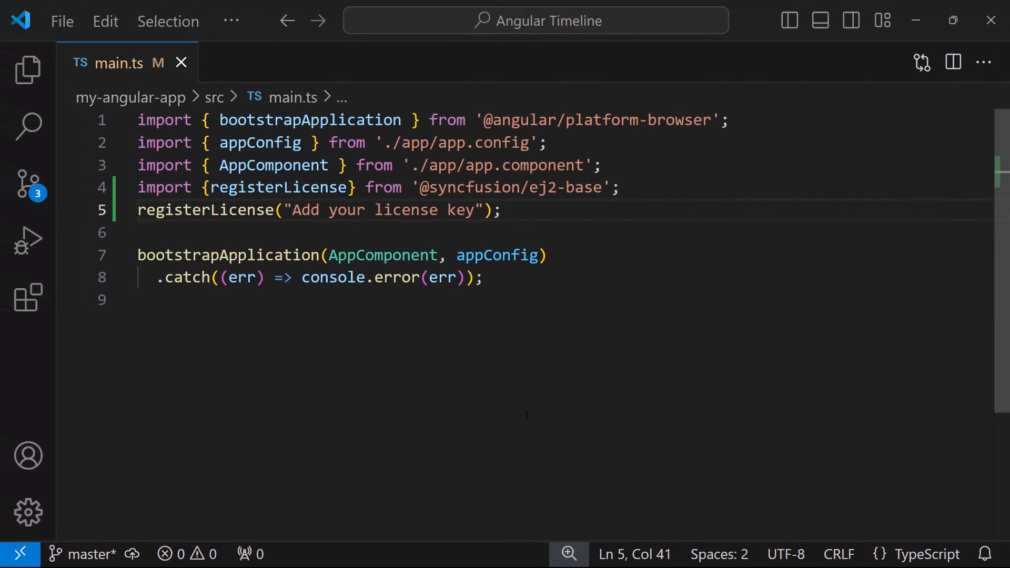
{"action": "mouse_move", "coordinate": [25, 74]}
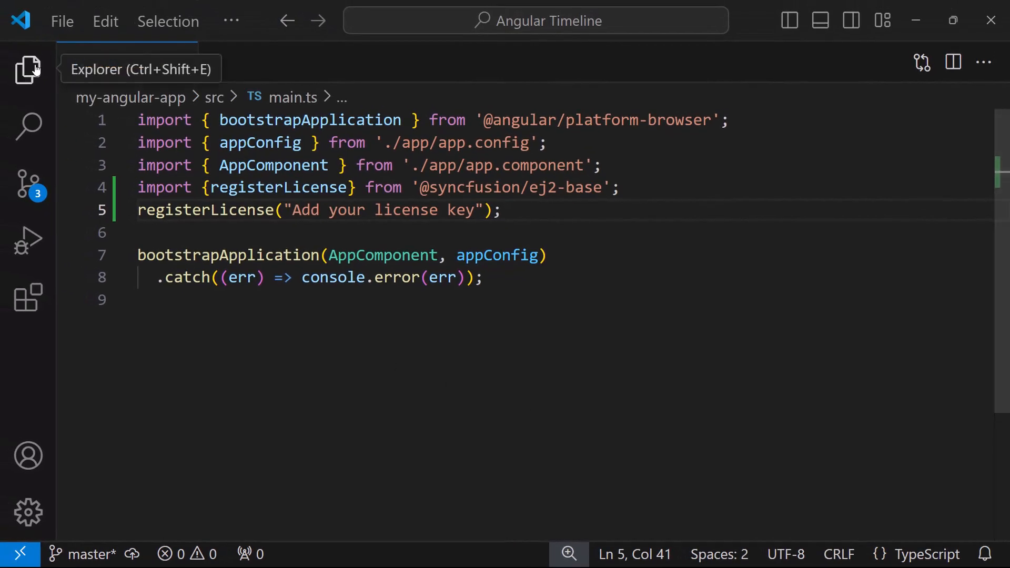
{"action": "left_click", "coordinate": [146, 331]}
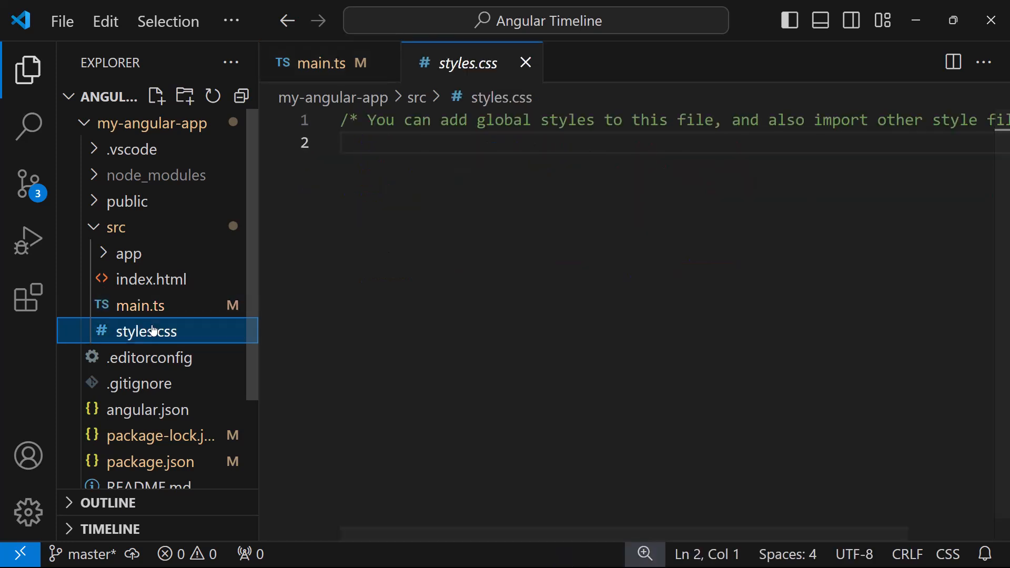
{"action": "left_click", "coordinate": [29, 71]}
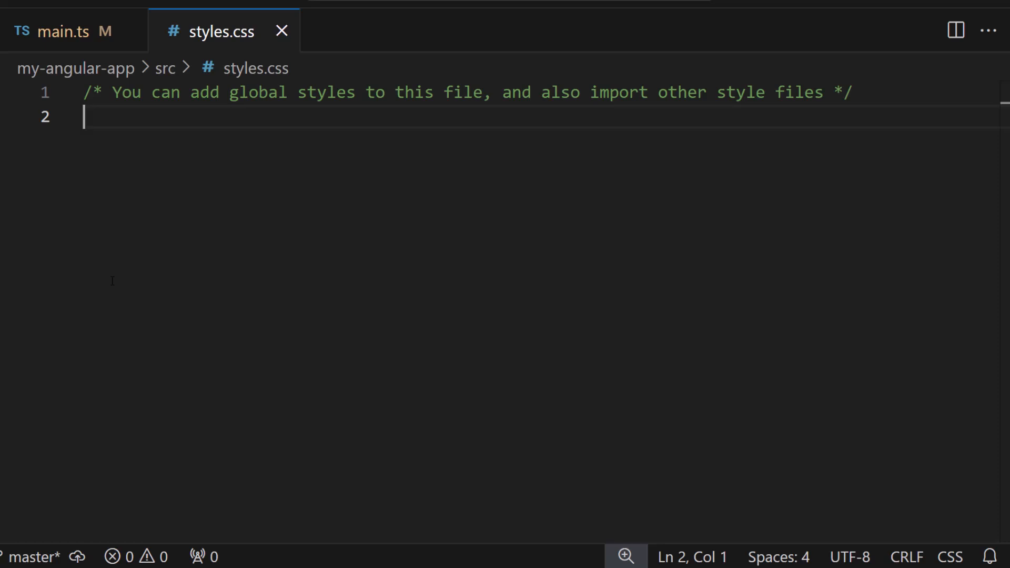
{"action": "type", "text": "@import \"../node_modules/@syncfusion/ej2-base/styles/material3.css\";"}
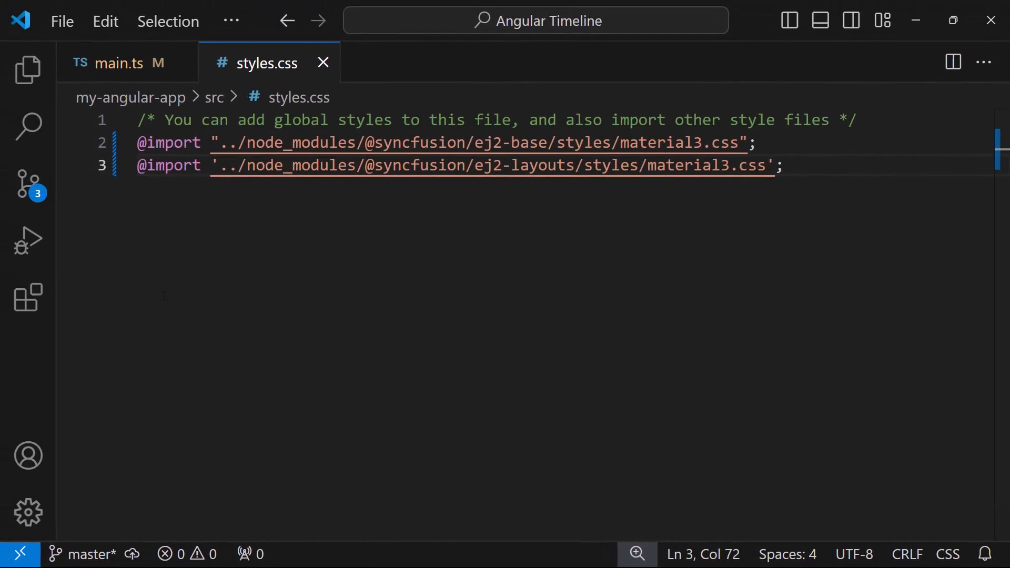
{"action": "left_click", "coordinate": [29, 73]}
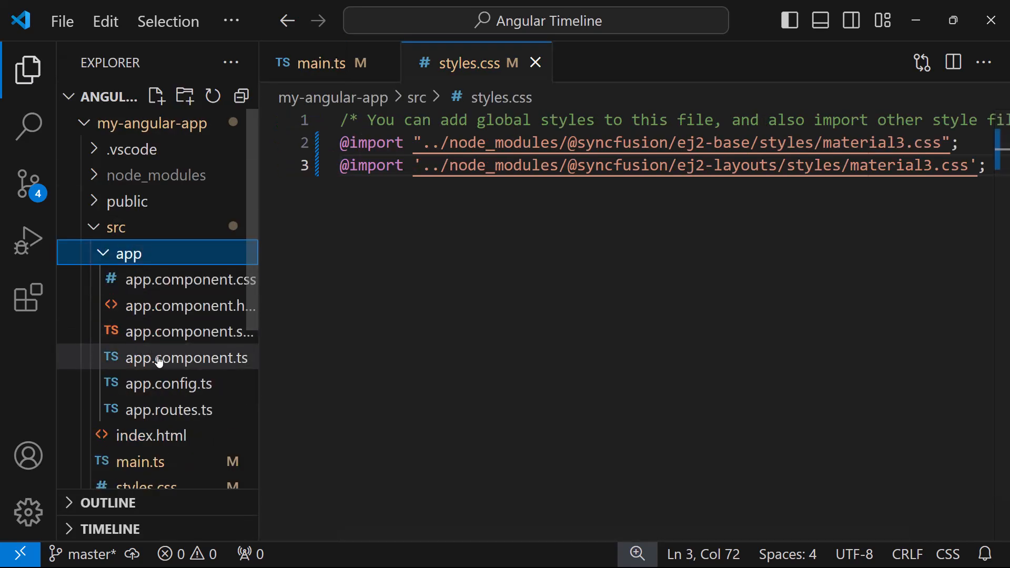
{"action": "left_click", "coordinate": [186, 358]}
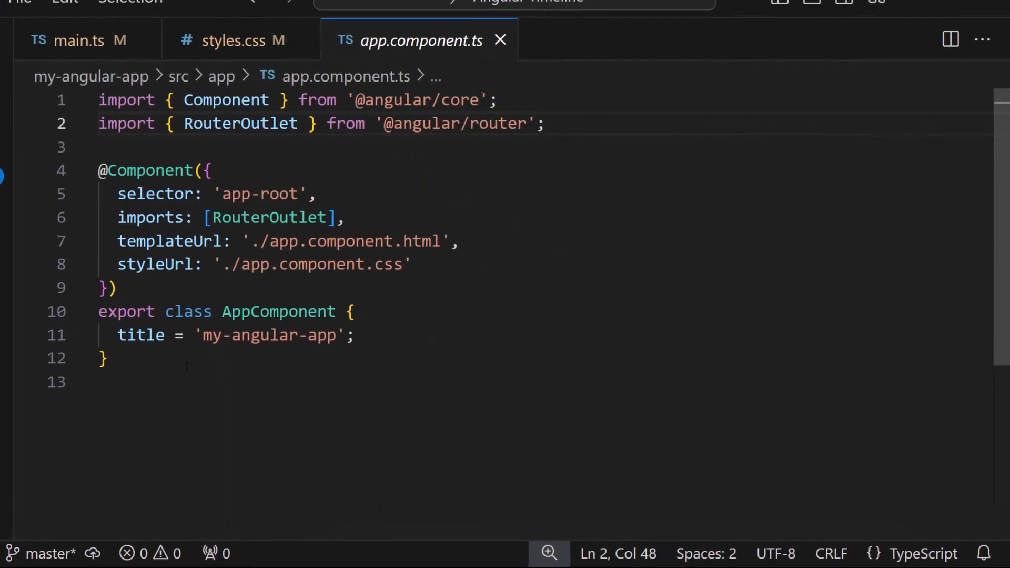
{"action": "type", "text": "im"}
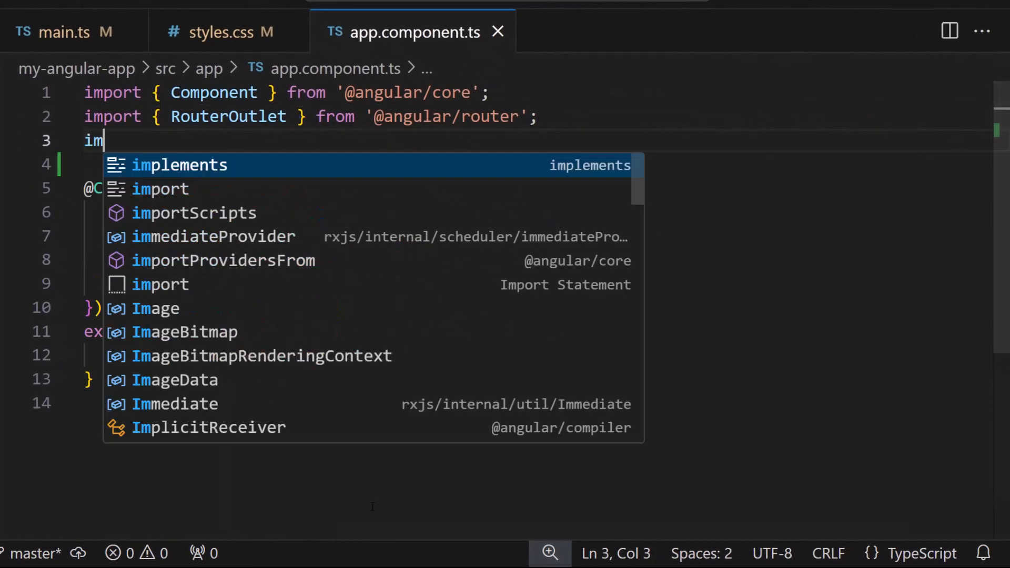
{"action": "type", "text": "port {TimelineModule} from '@sync"}
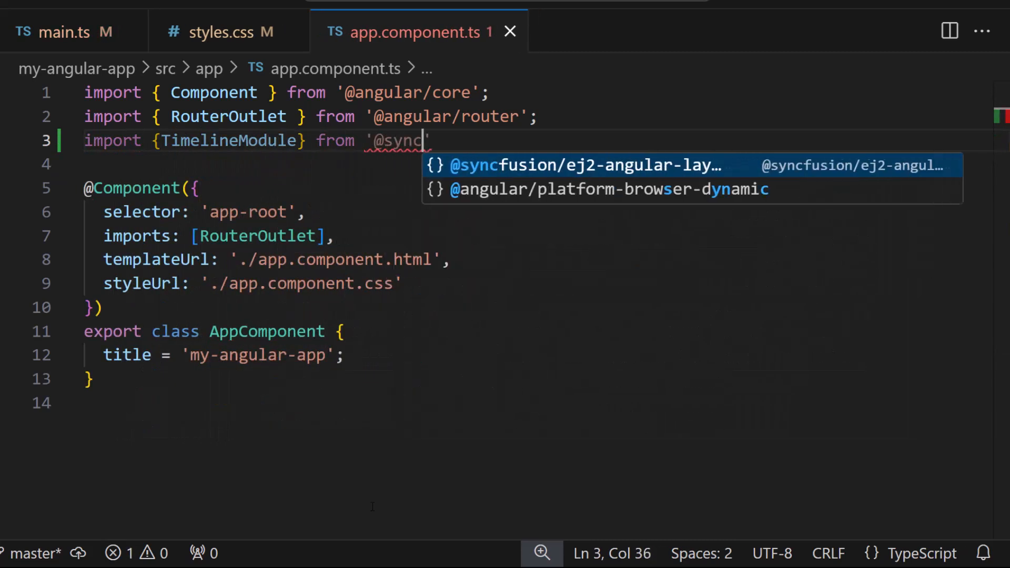
{"action": "type", "text": "fusion/ej2-angul"}
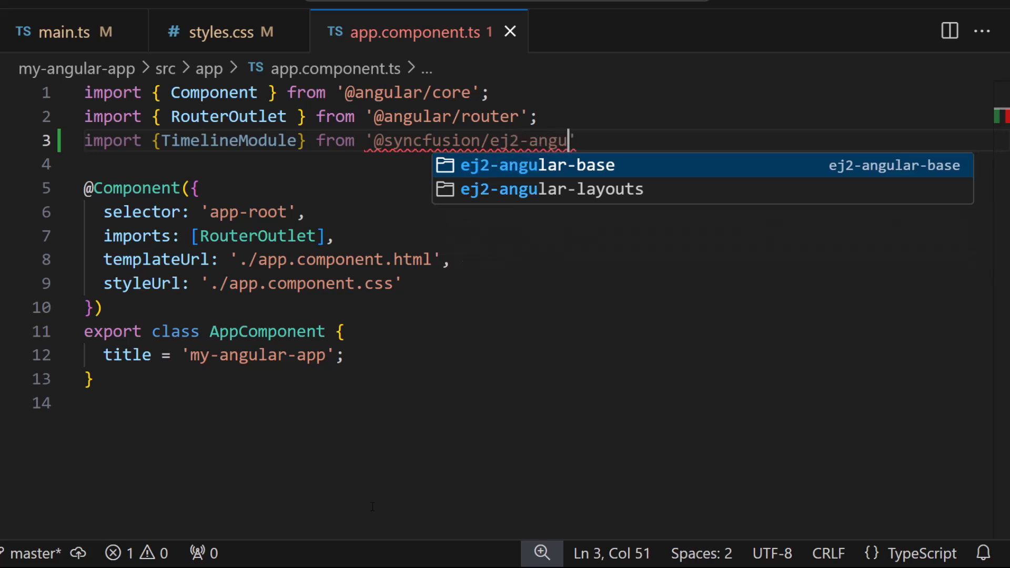
{"action": "left_click", "coordinate": [551, 189]}
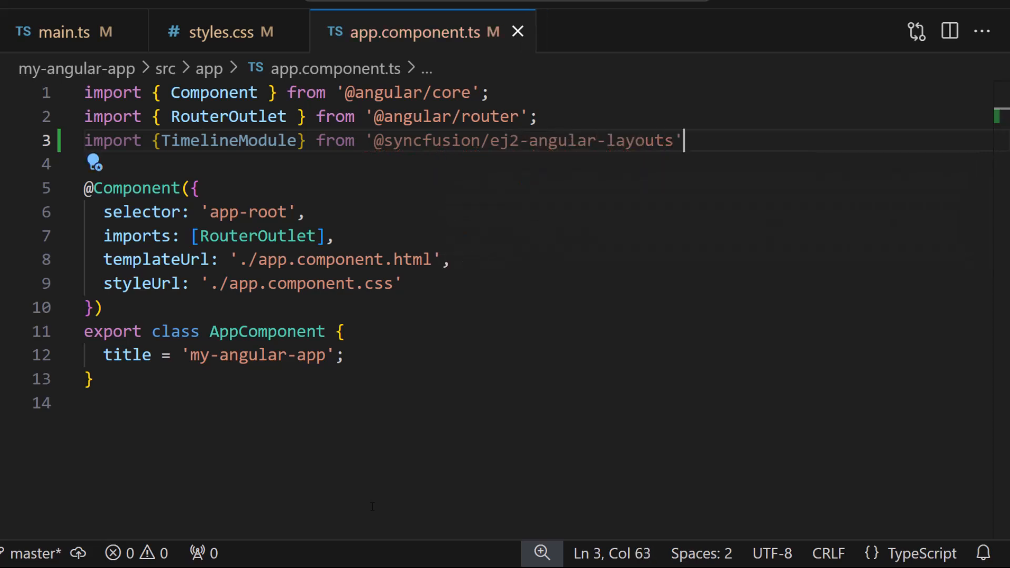
{"action": "type", "text": ";"}
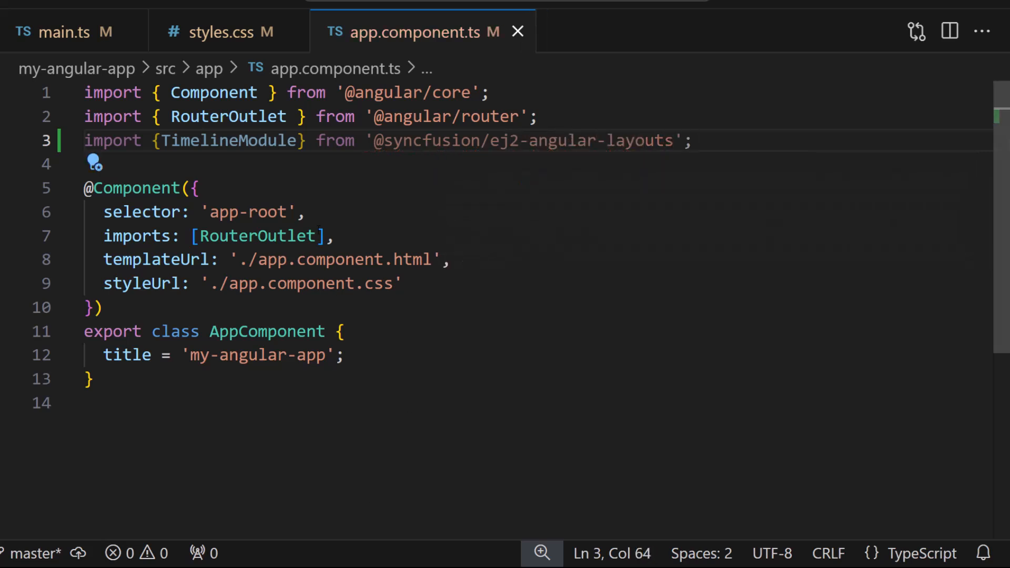
{"action": "type", "text": "TimelineModule"}
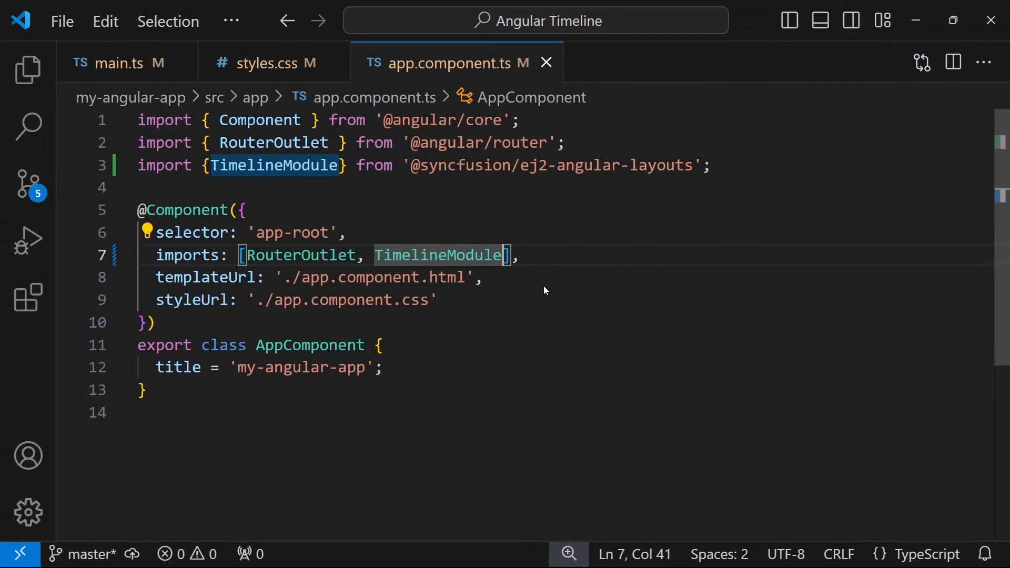
{"action": "left_click", "coordinate": [27, 71]}
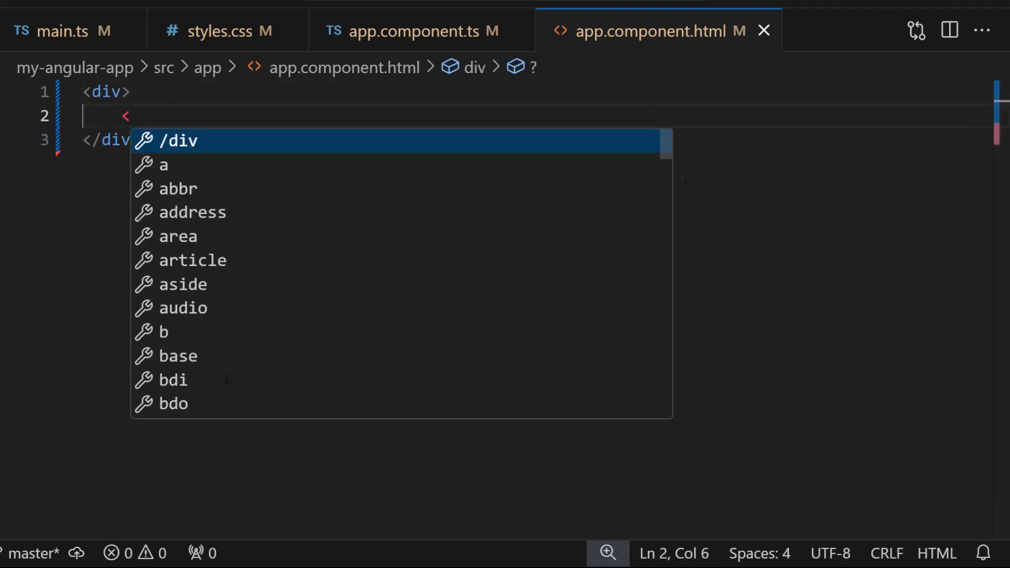
- Insert <ejs-timeline></ejs-timeline> inside the div of app.component.html
{"action": "type", "text": "ejs-timeline"}
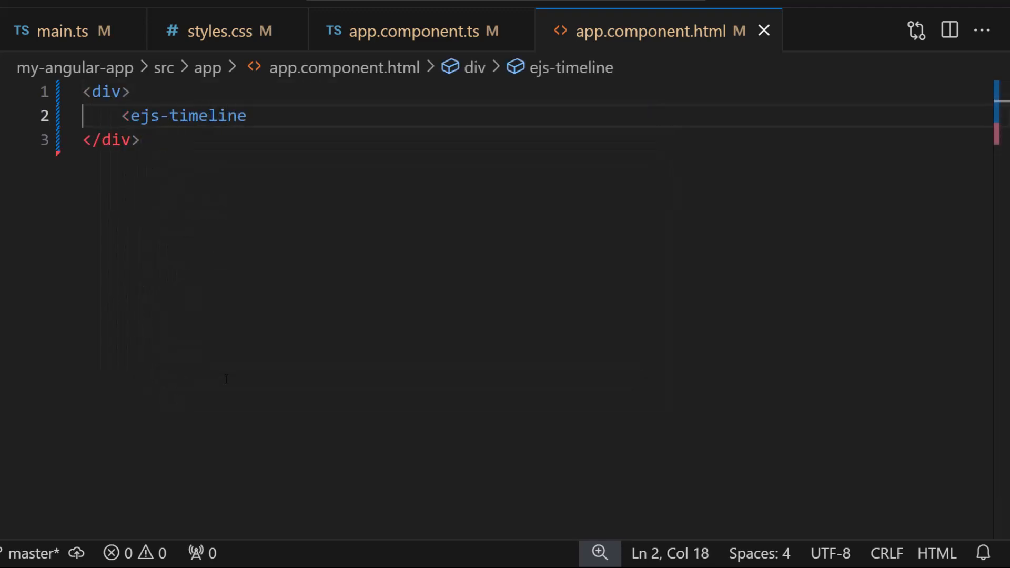
{"action": "type", "text": "></ejs-timeline>"}
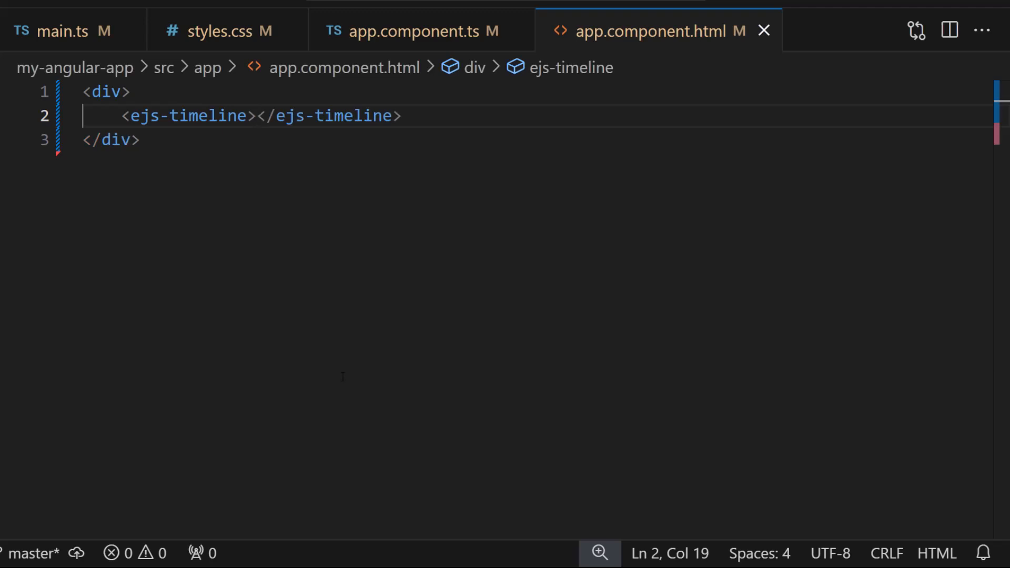
{"action": "mouse_move", "coordinate": [425, 44]}
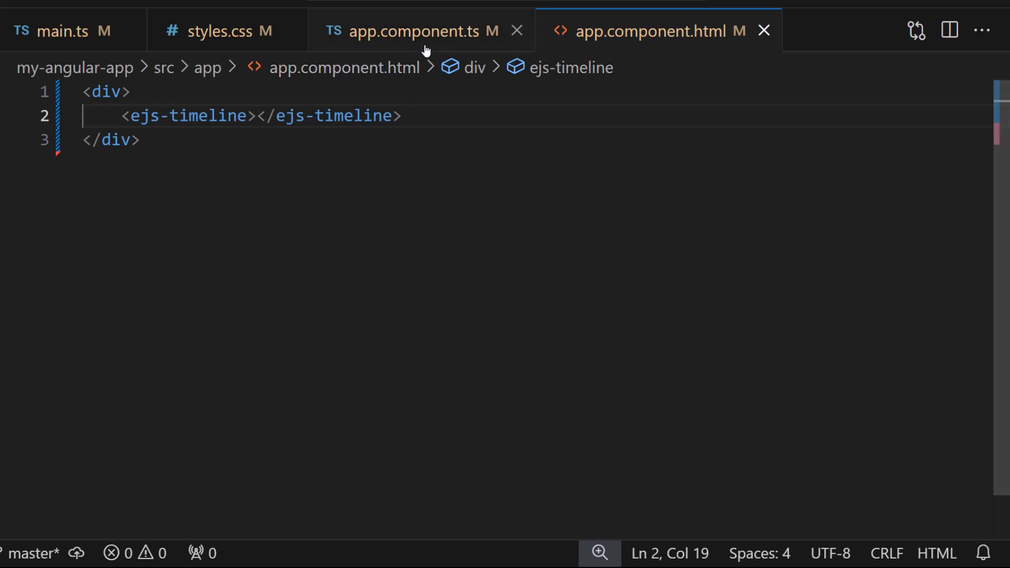
{"action": "left_click", "coordinate": [421, 30]}
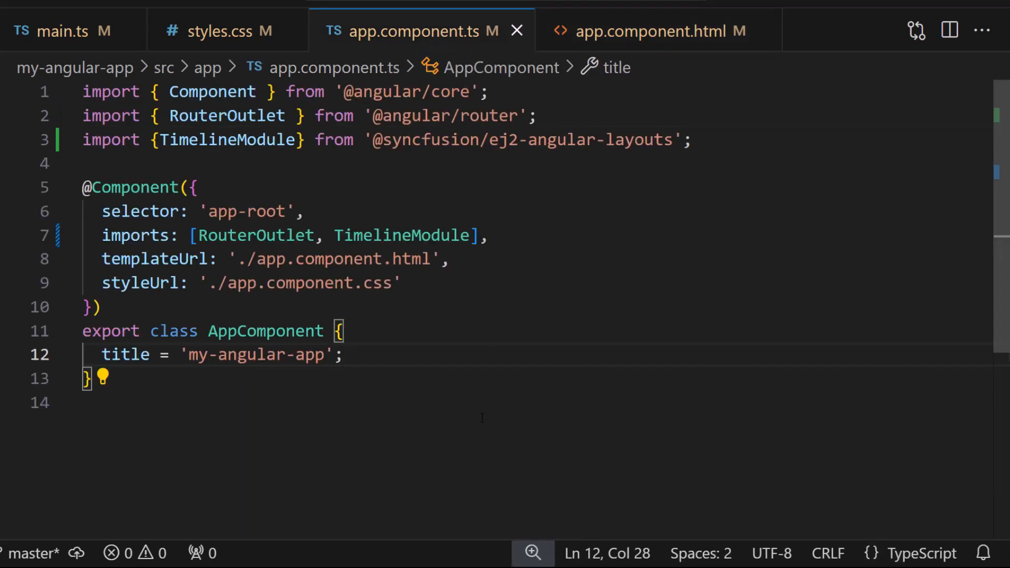
- Declare orderStatus: TimelineItemModel[] with Shipped, Departed, Arrived and Out for Delivery items
{"action": "scroll", "scroll_direction": "down", "scroll_amount": 3}
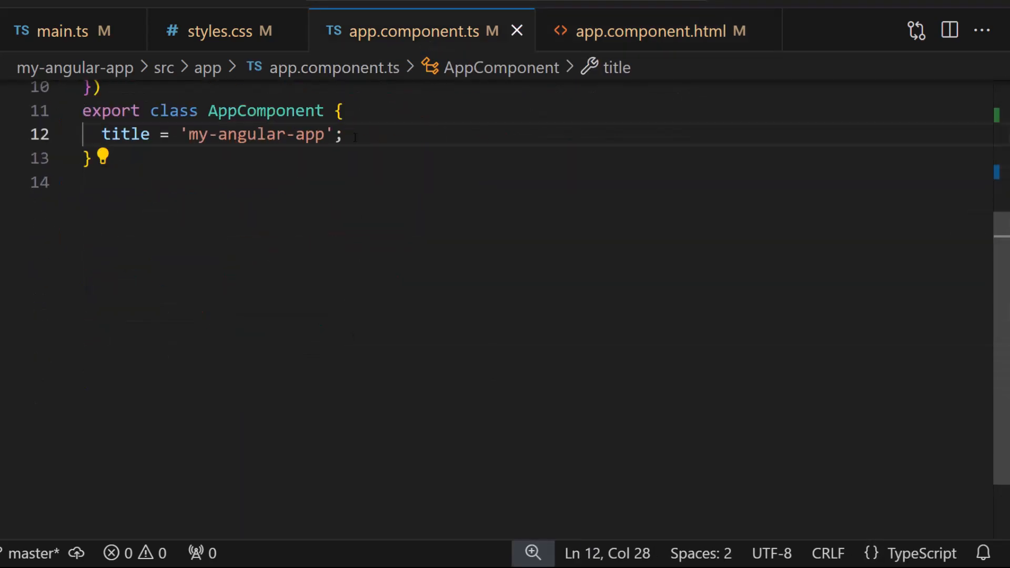
{"action": "type", "text": "public orderSt"}
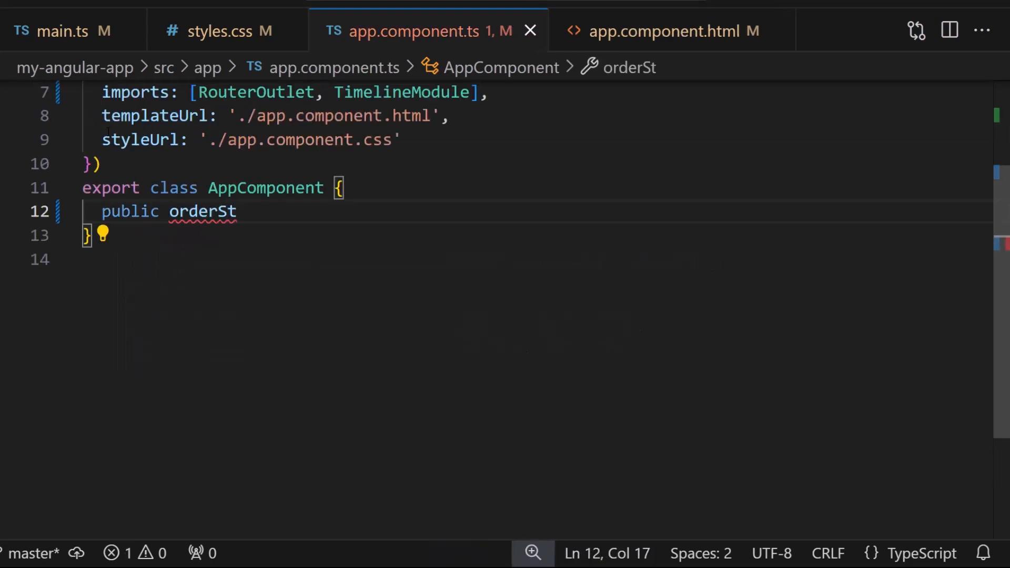
{"action": "type", "text": "atus: TimelineItemModel[] = [];"}
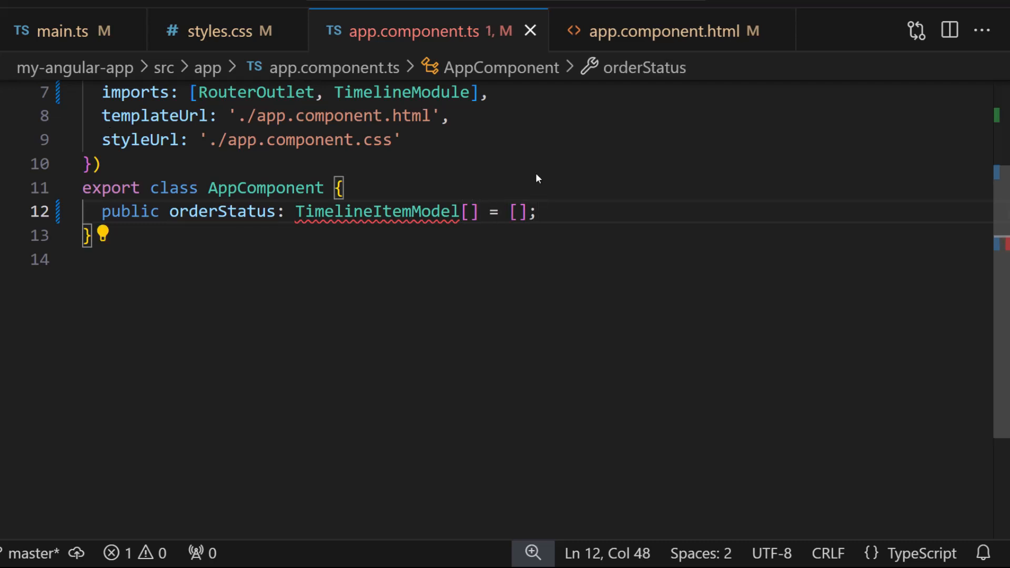
{"action": "type", "text": "{conten"}
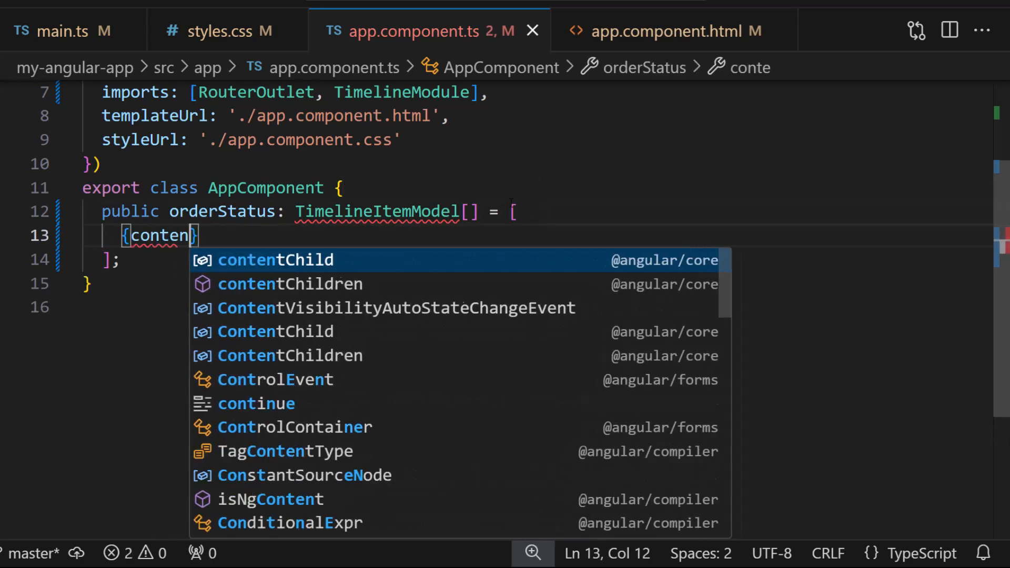
{"action": "type", "text": "t: 'Shipped'"}
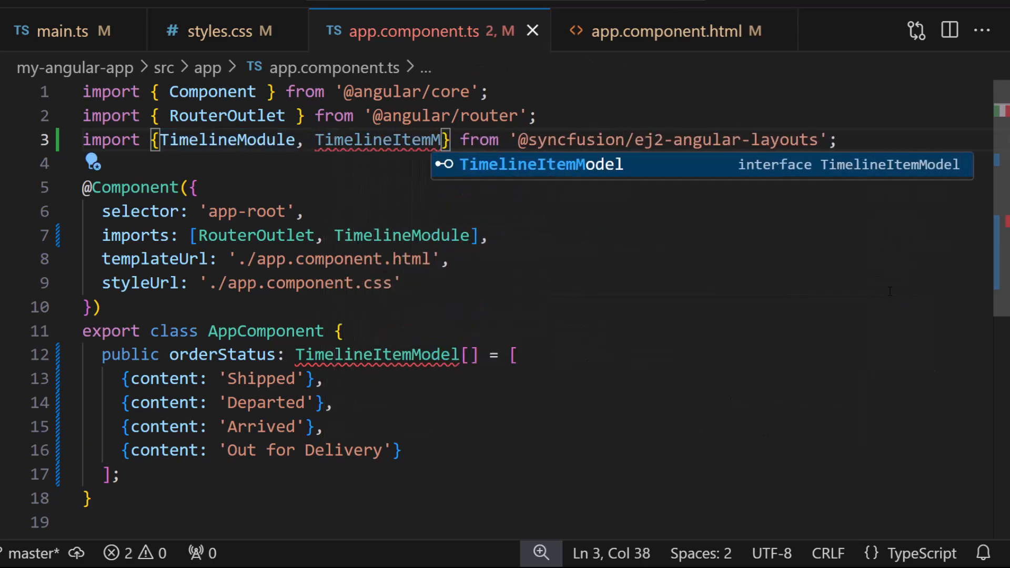
{"action": "key", "text": "Tab"}
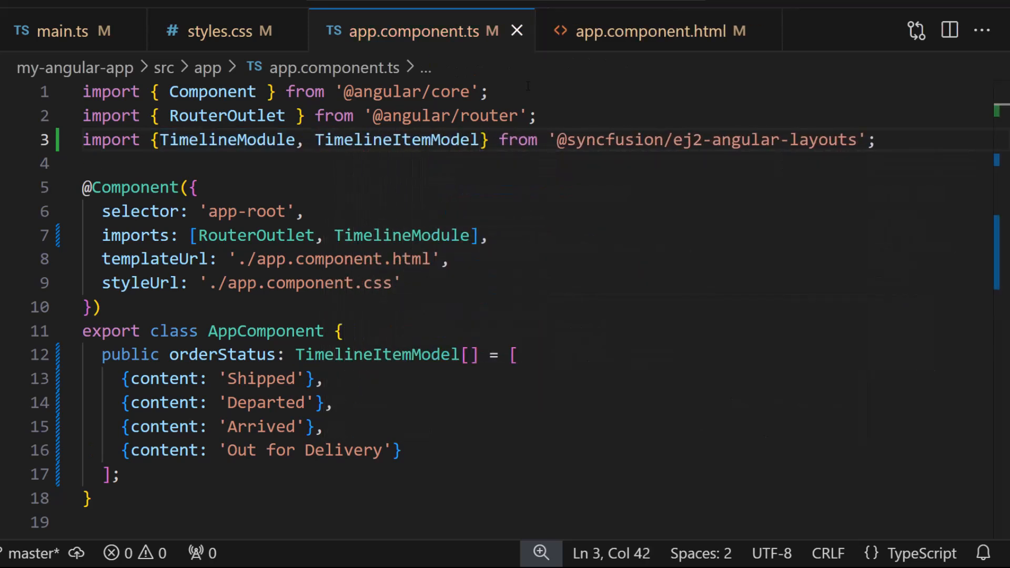
{"action": "mouse_move", "coordinate": [600, 58]}
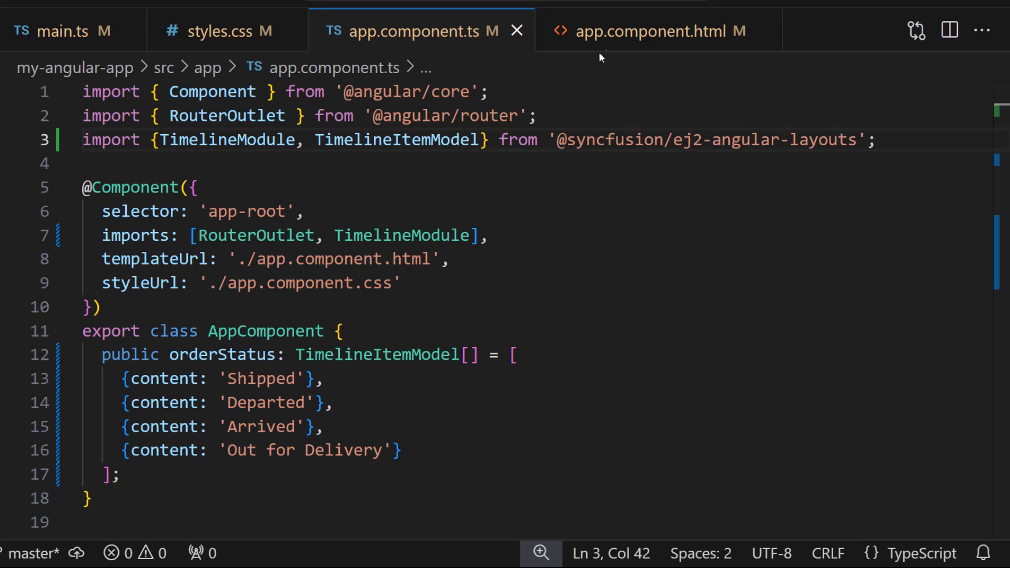
- Add e-items with an e-item *ngFor over orderStatus, binding [content] to item.content
{"action": "left_click", "coordinate": [658, 31]}
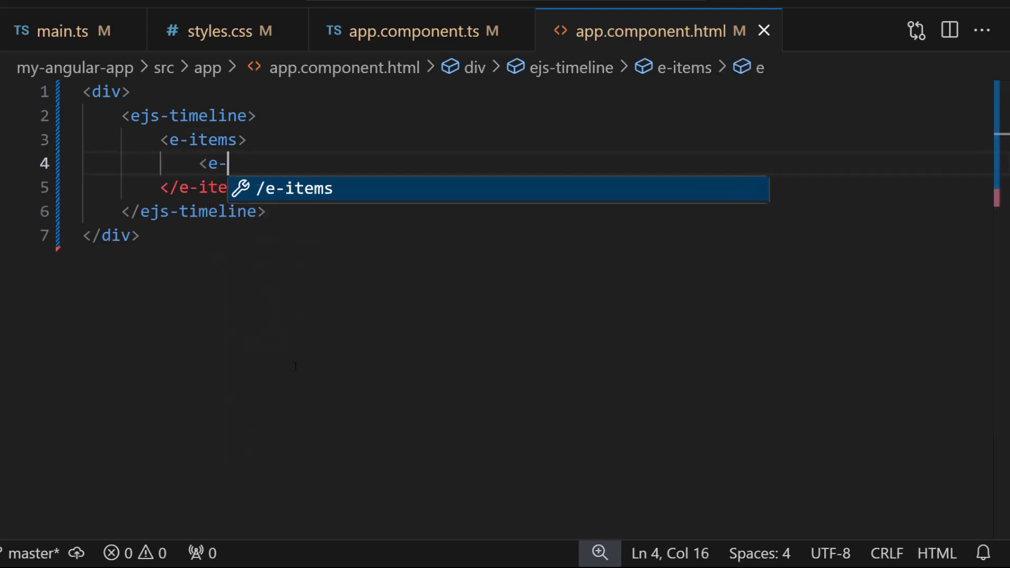
{"action": "type", "text": "item *n></e-item>"}
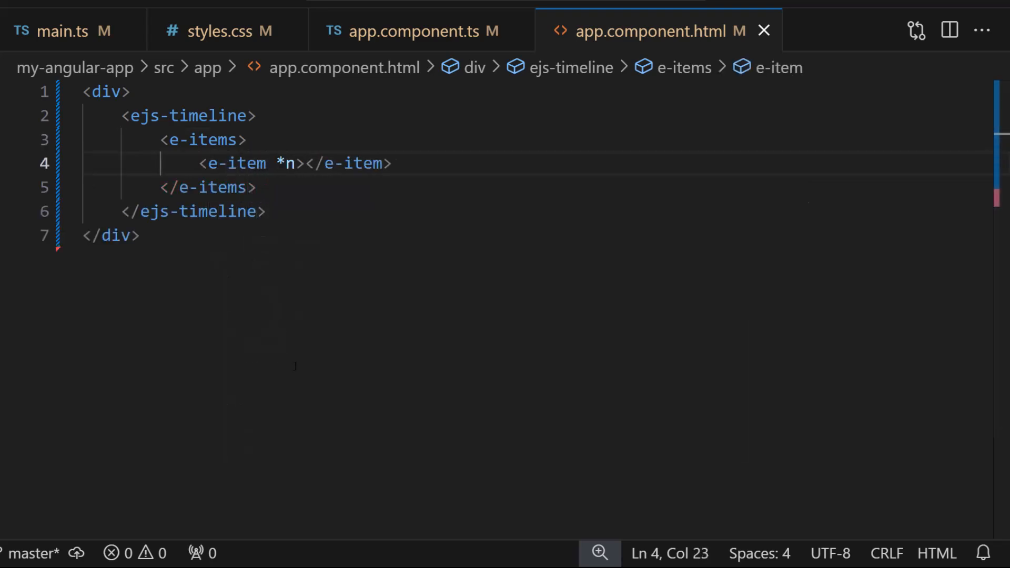
{"action": "type", "text": "gFor = \"let item o"}
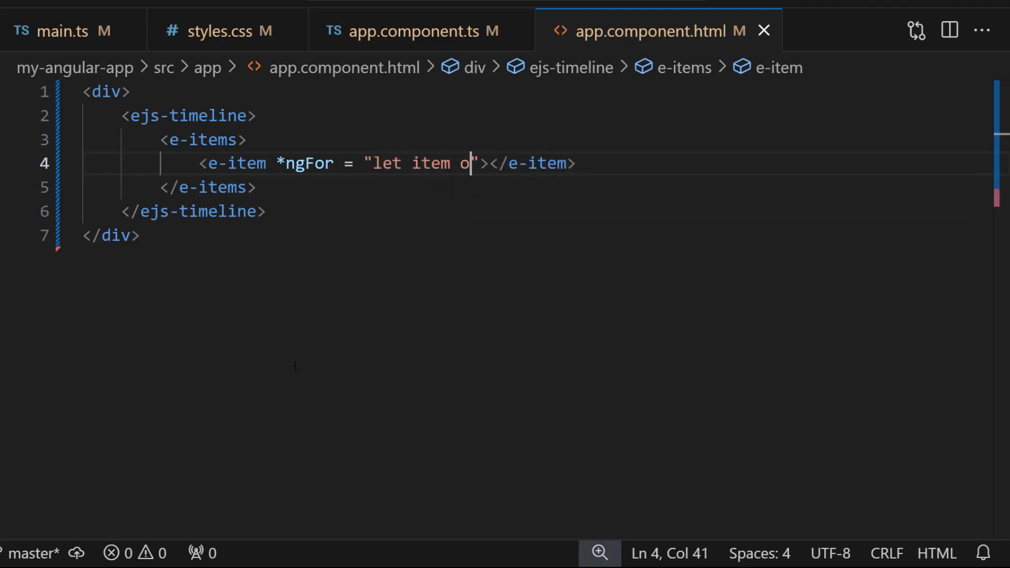
{"action": "type", "text": "f orderStatus"}
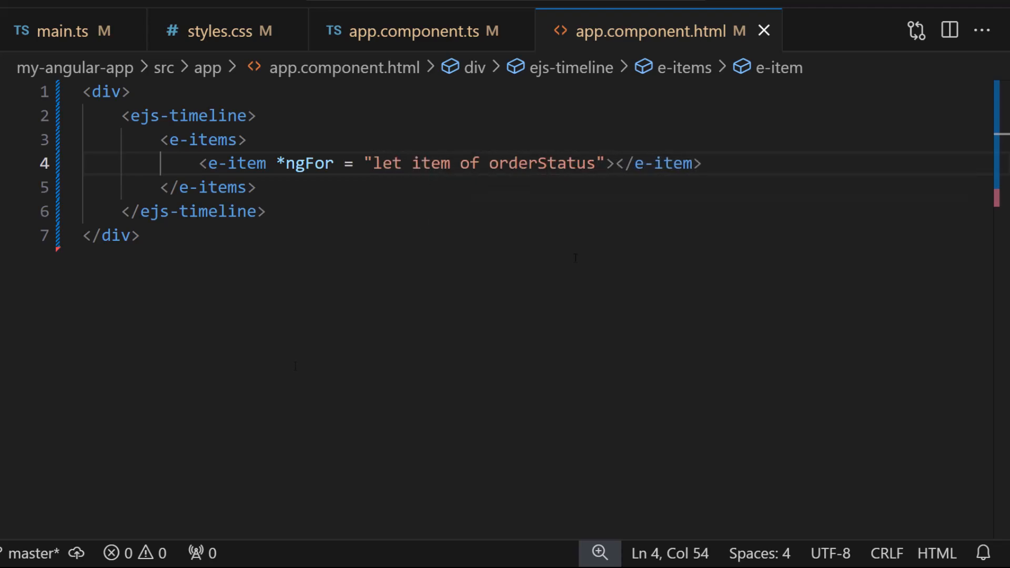
{"action": "type", "text": "[]"}
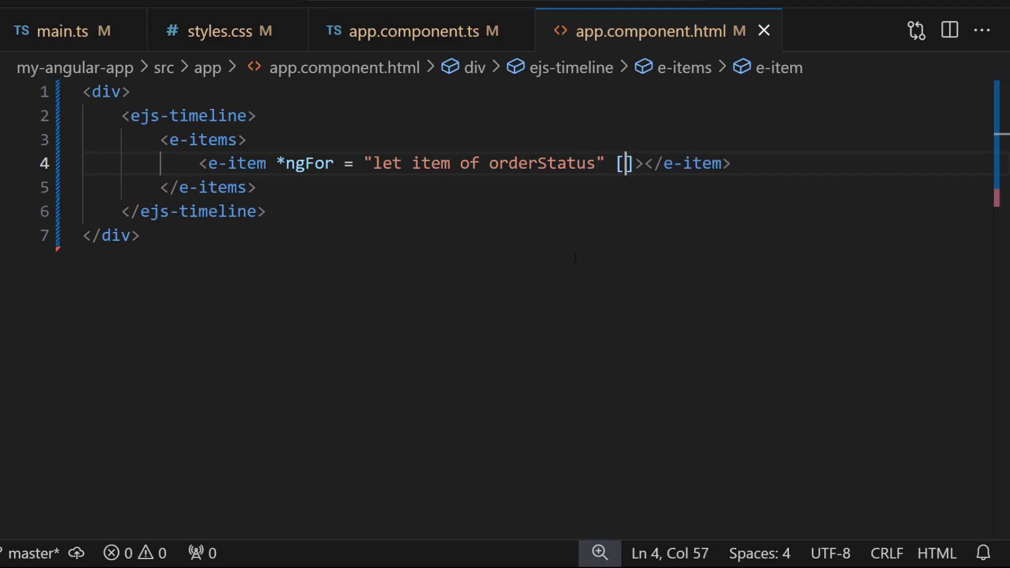
{"action": "type", "text": "content] ="}
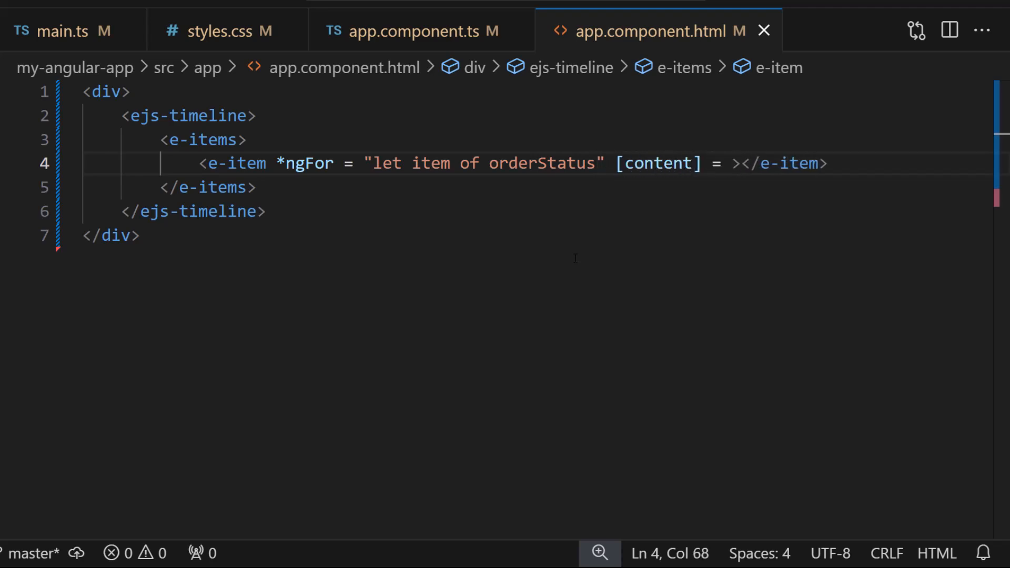
{"action": "type", "text": "\"item.content\""}
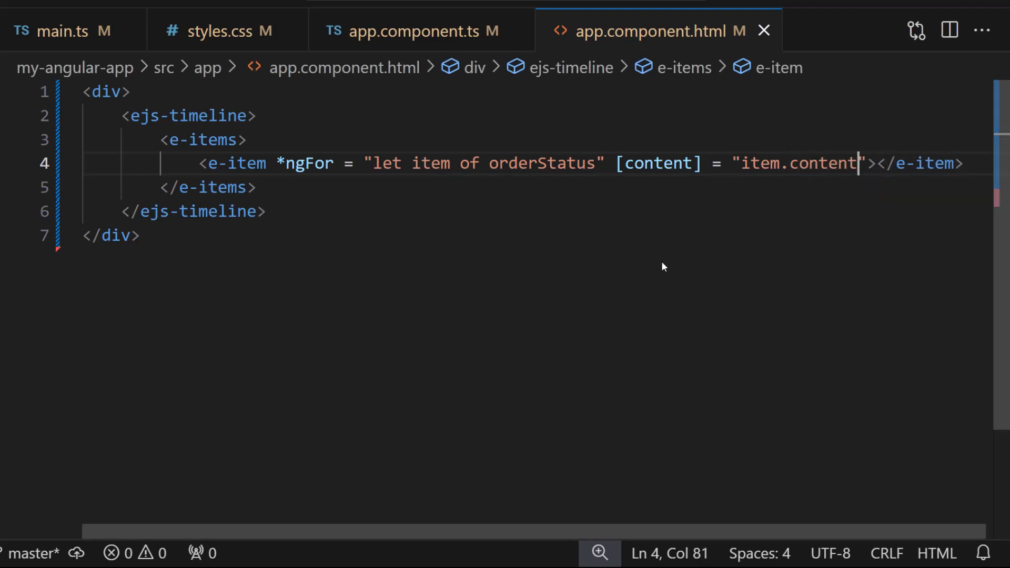
{"action": "left_click", "coordinate": [418, 30]}
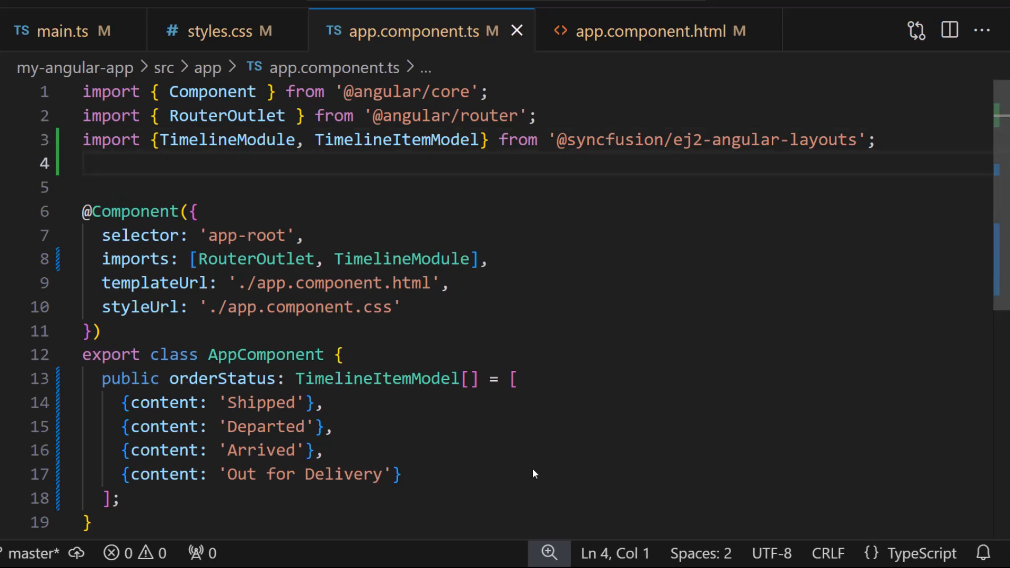
{"action": "type", "text": "import {CommonModule}"}
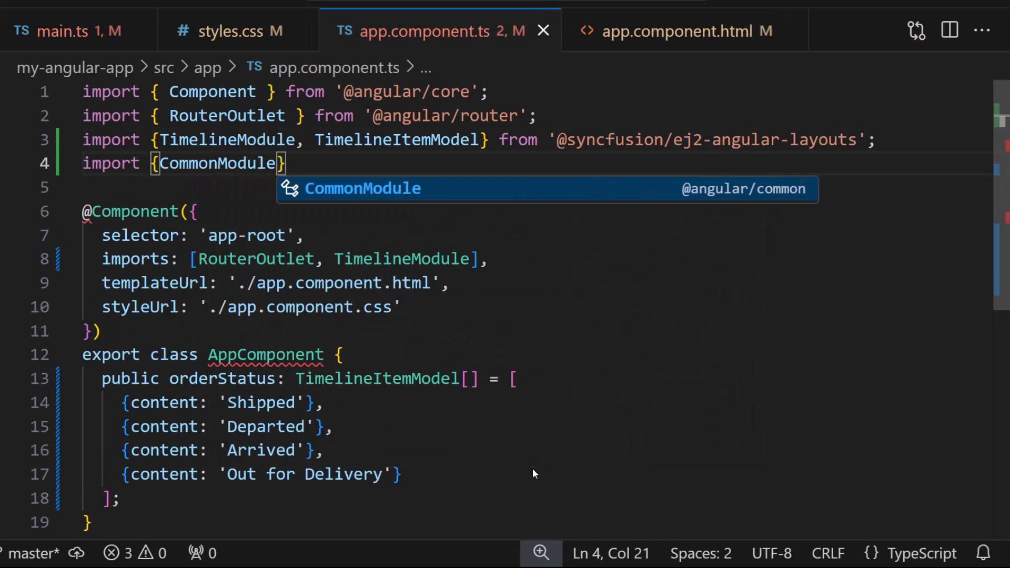
{"action": "type", "text": "from '@angular/common';"}
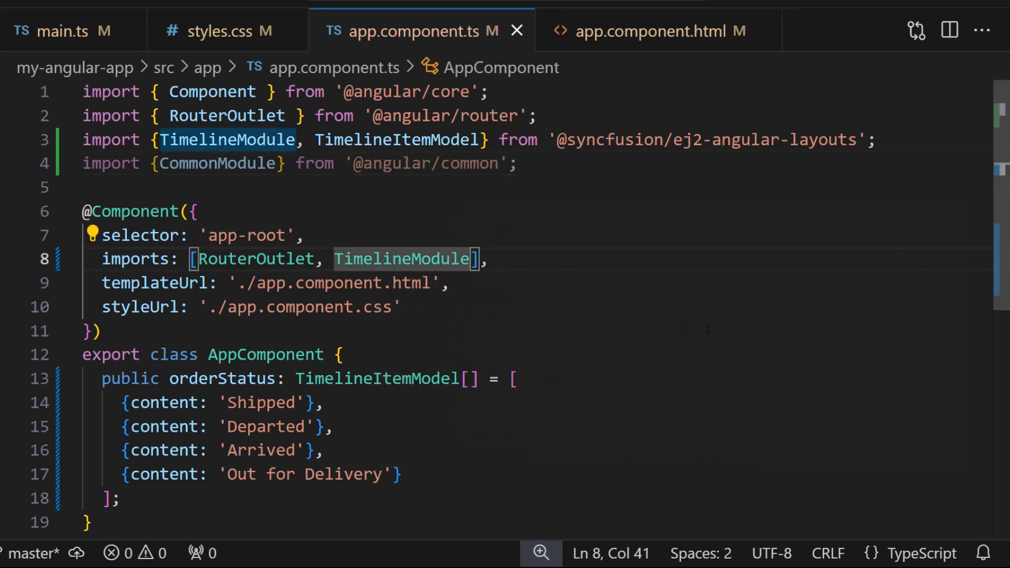
{"action": "type", "text": ", CommonModule"}
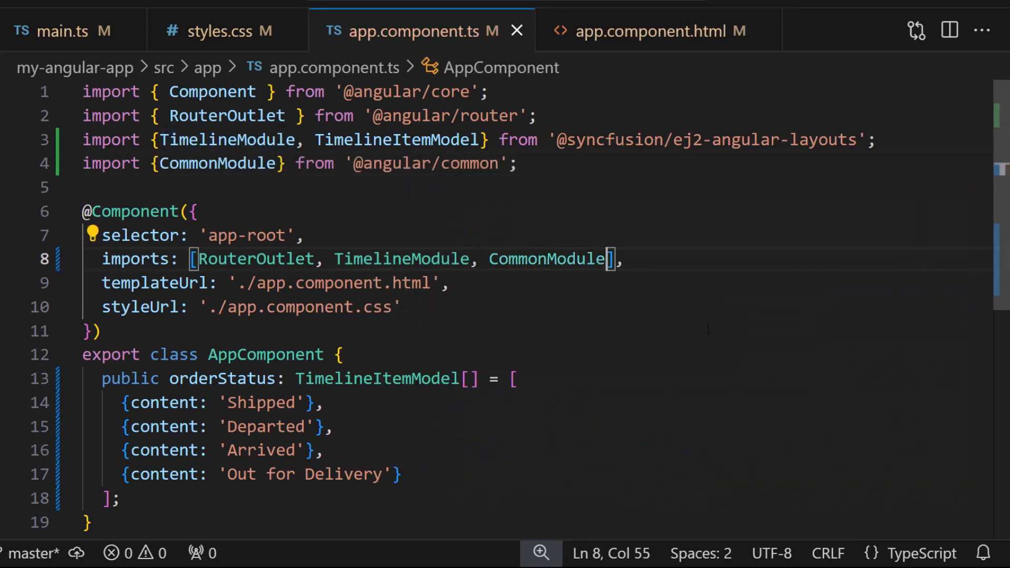
{"action": "left_click", "coordinate": [657, 30]}
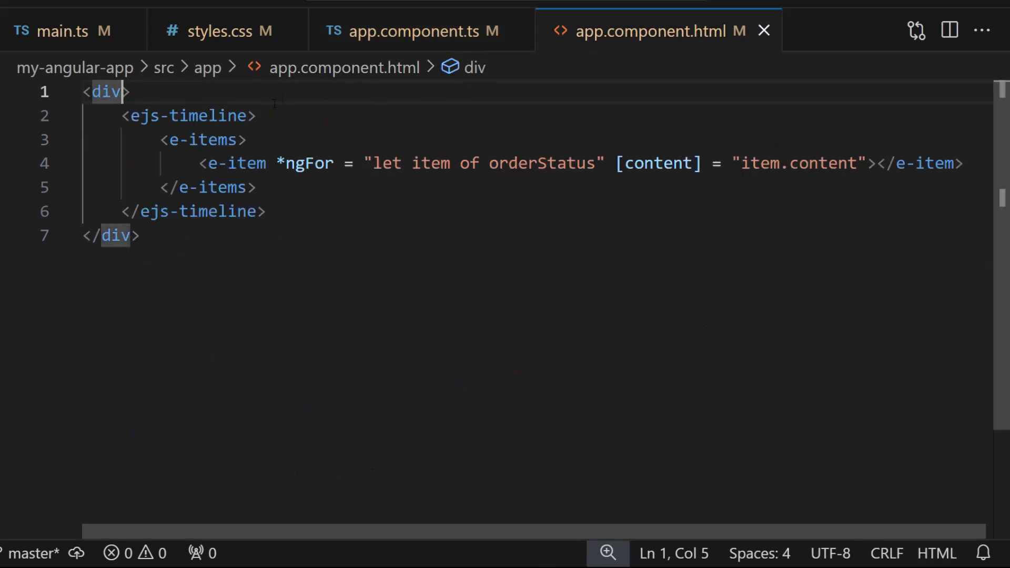
- Add class 'container' to the div and style .container 350px high, 520px wide, 30px auto margin
{"action": "type", "text": "class ="}
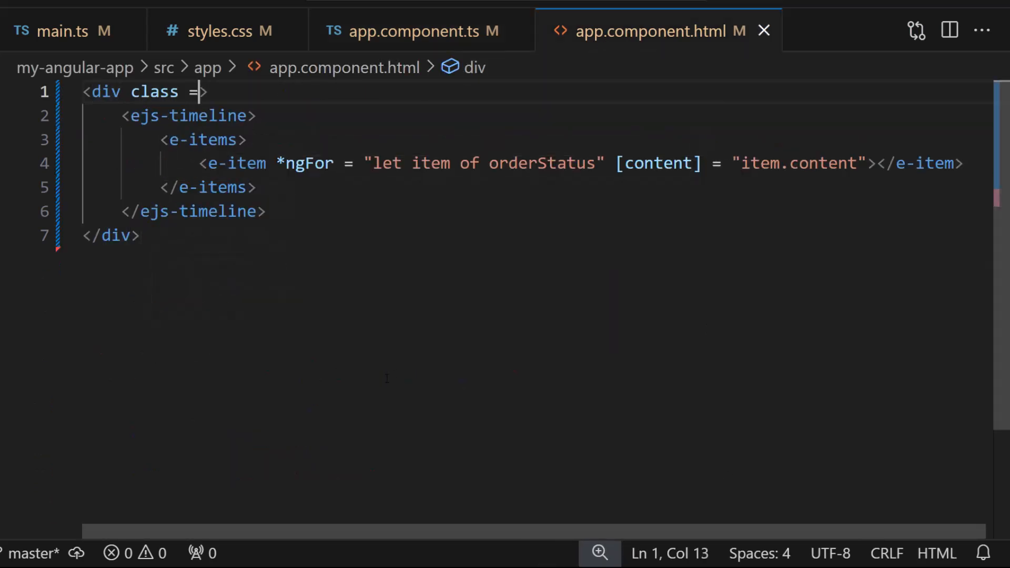
{"action": "type", "text": "'container'"}
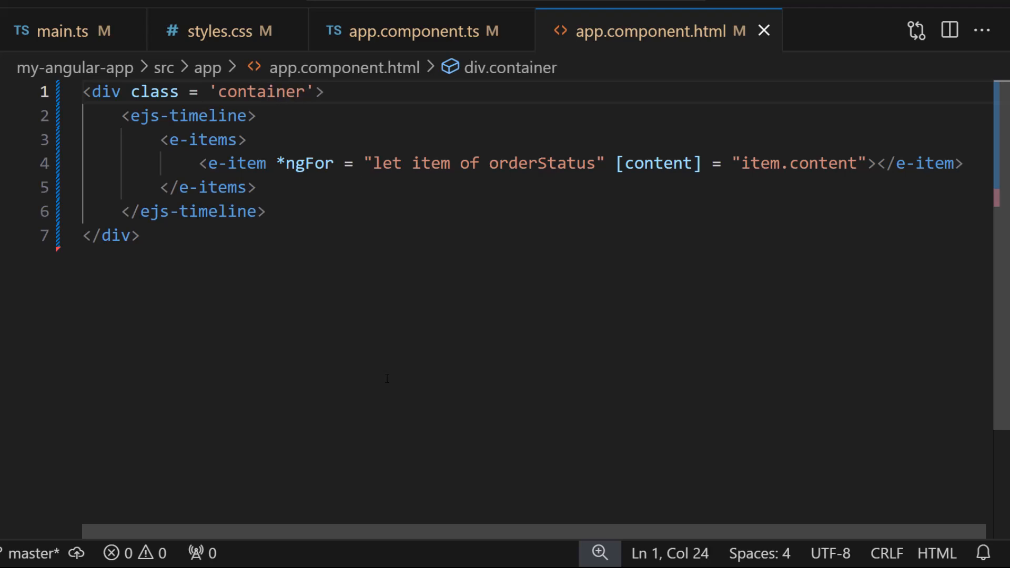
{"action": "mouse_move", "coordinate": [270, 31]}
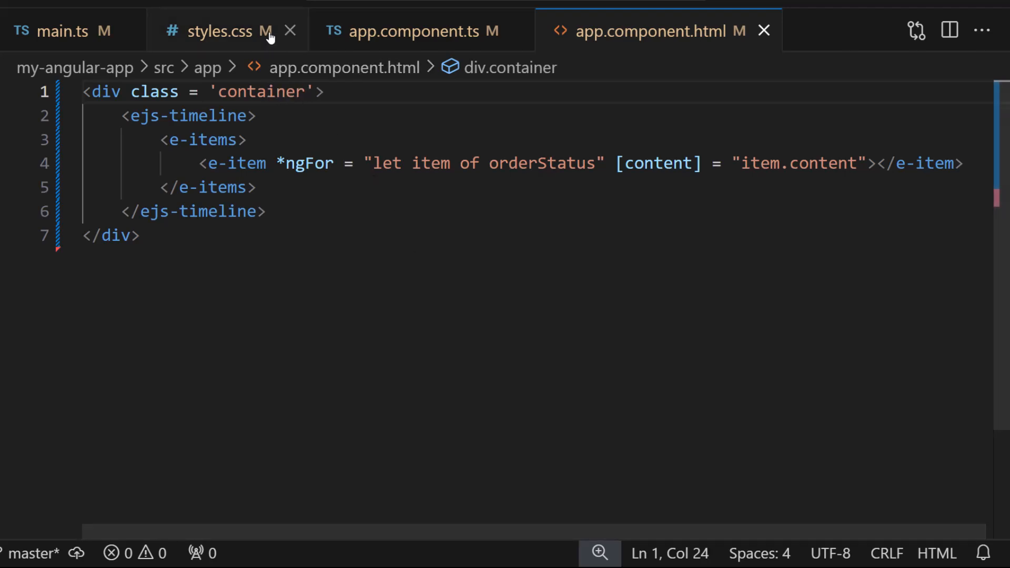
{"action": "left_click", "coordinate": [228, 30]}
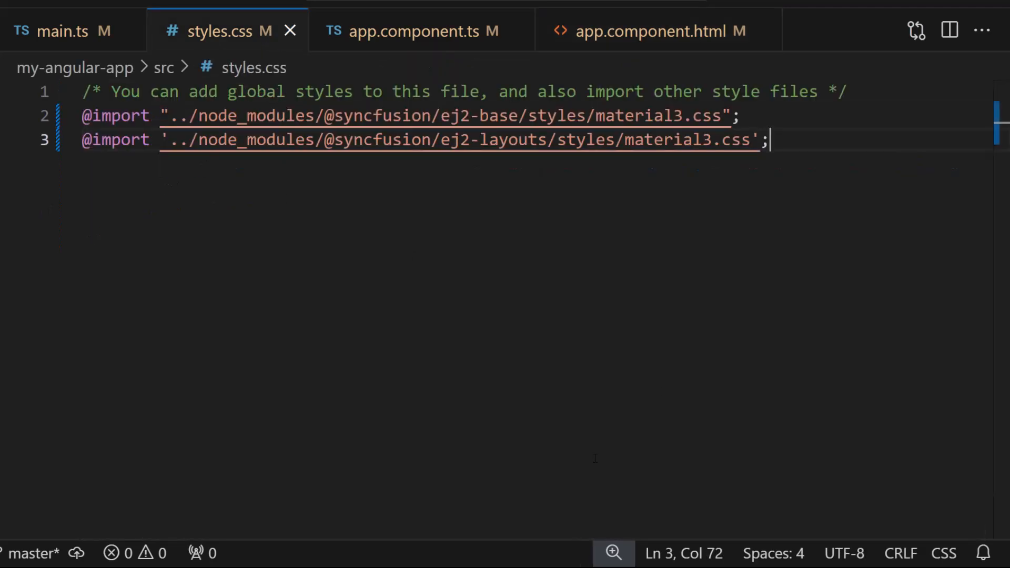
{"action": "type", "text": ".container{"}
{"action": "type", "text": "w"}
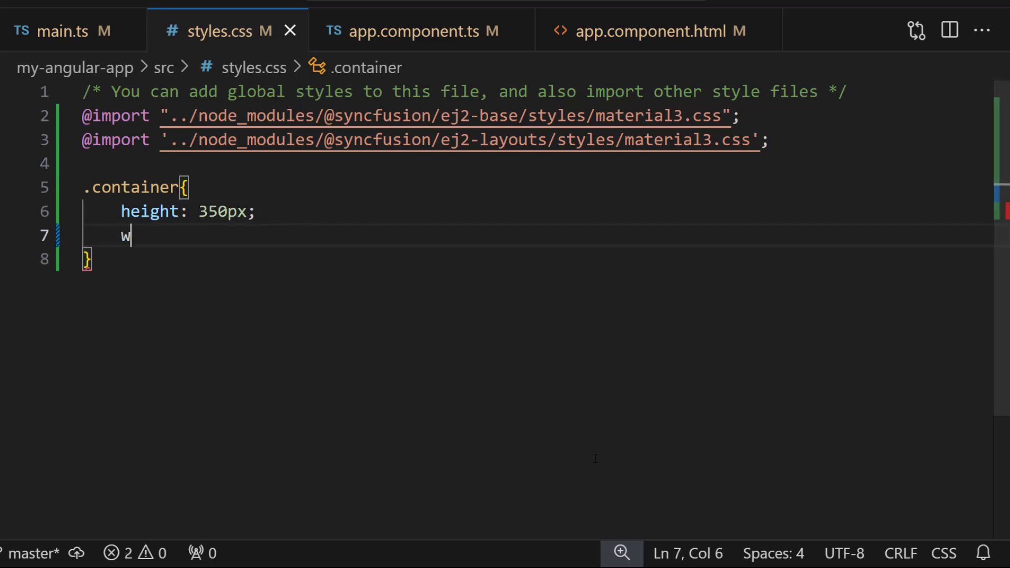
{"action": "type", "text": "idth: 520px;"}
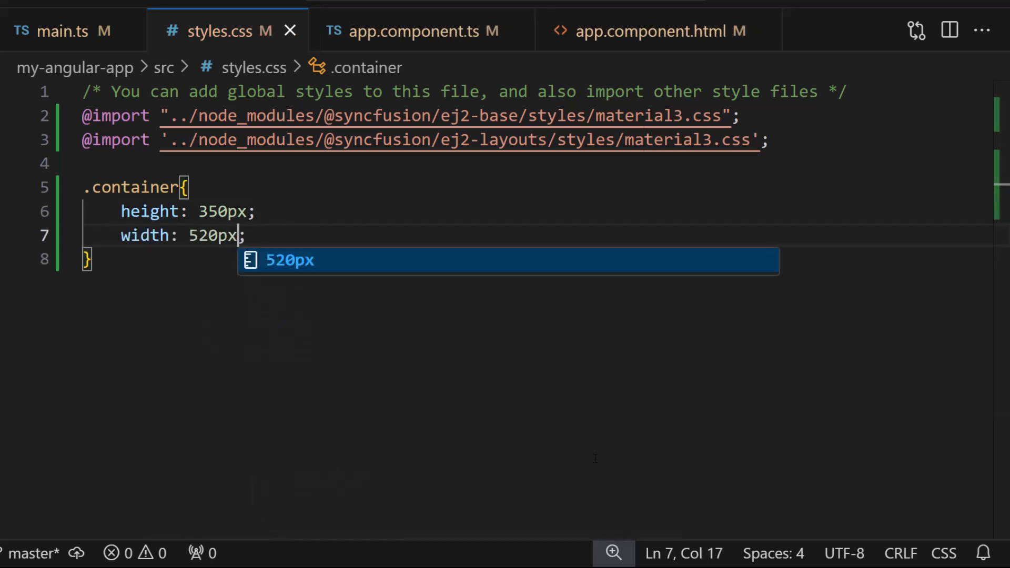
{"action": "type", "text": "mar"}
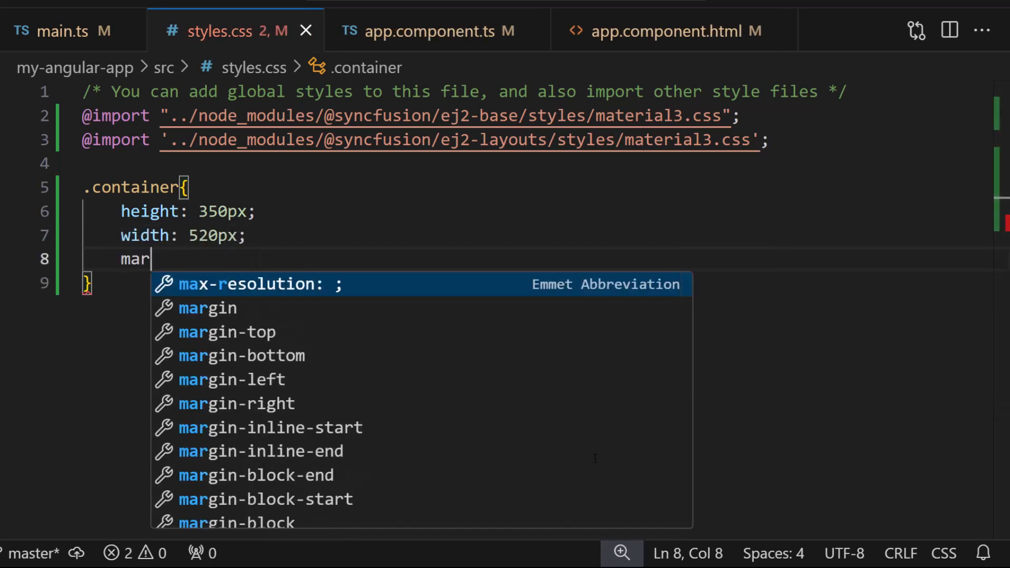
{"action": "type", "text": "gin: 30px au;"}
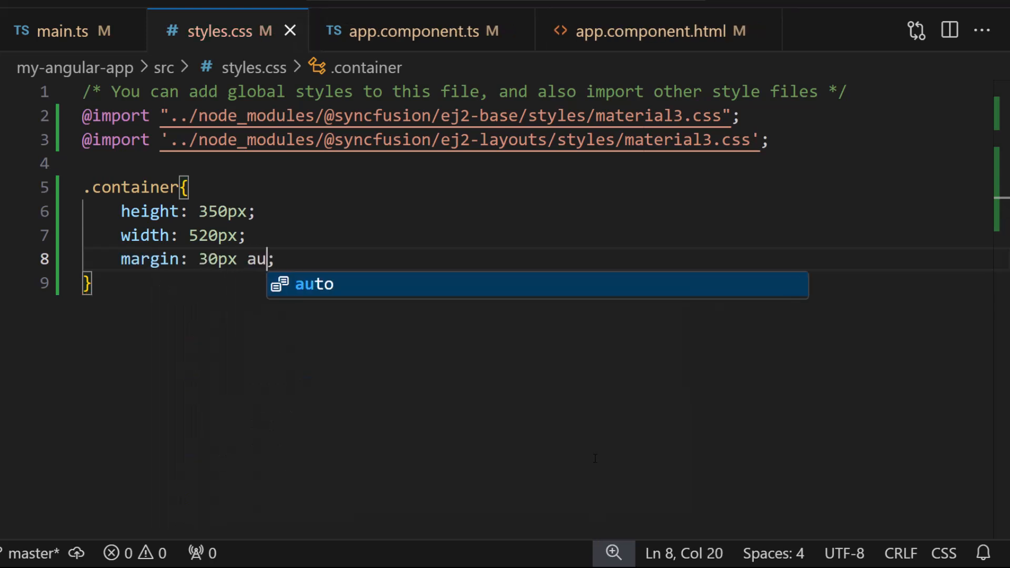
{"action": "key", "text": "Enter"}
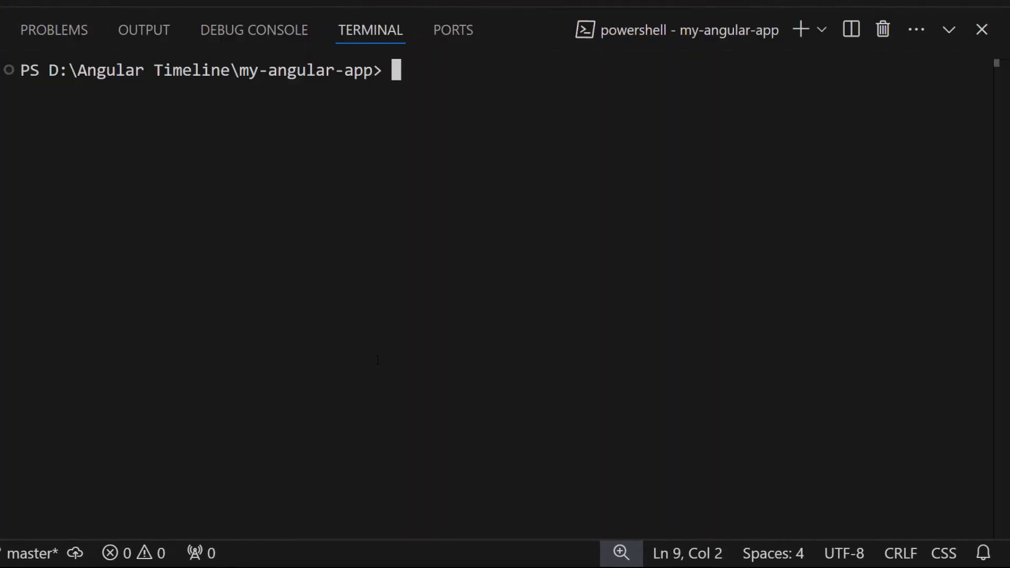
- Type an ng command in the my-angular-app terminal
{"action": "type", "text": "ng"}
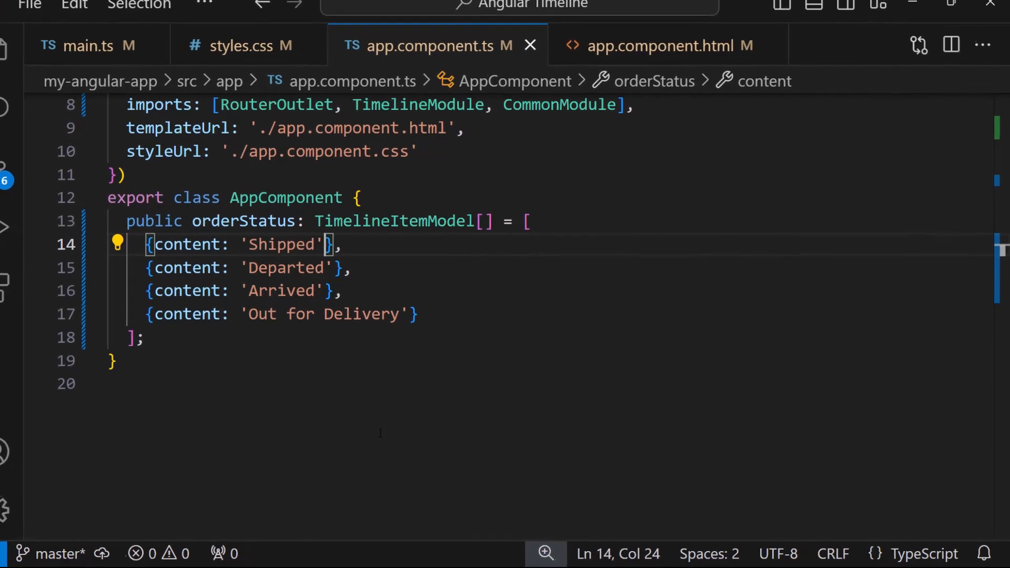
- Add oppositeContent date/time strings such as '09:15 AM, January…' to the orderStatus items
{"action": "type", "text": ", oppositeContent:"}
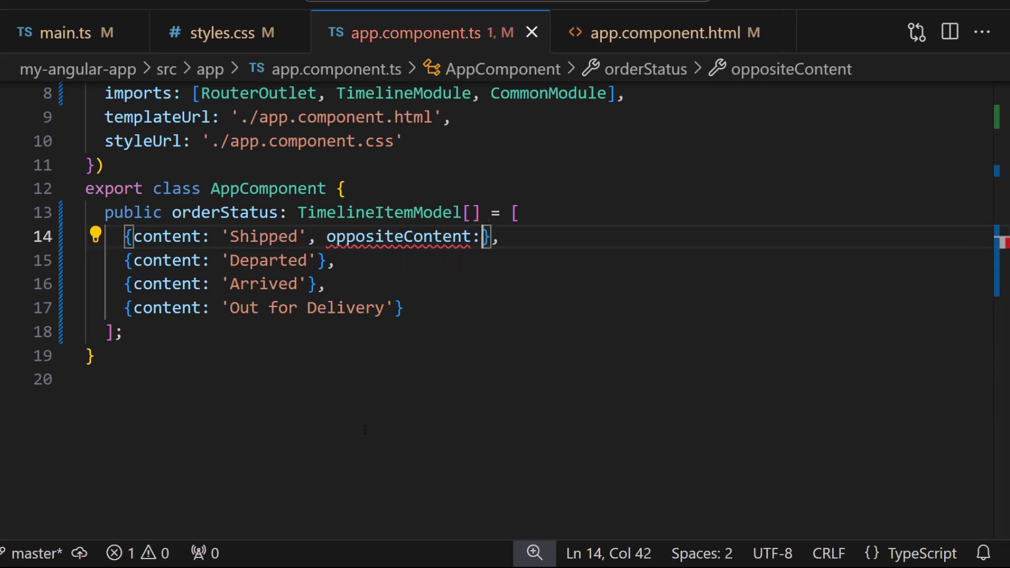
{"action": "type", "text": "'09:15 AM, January 01, 2024"}
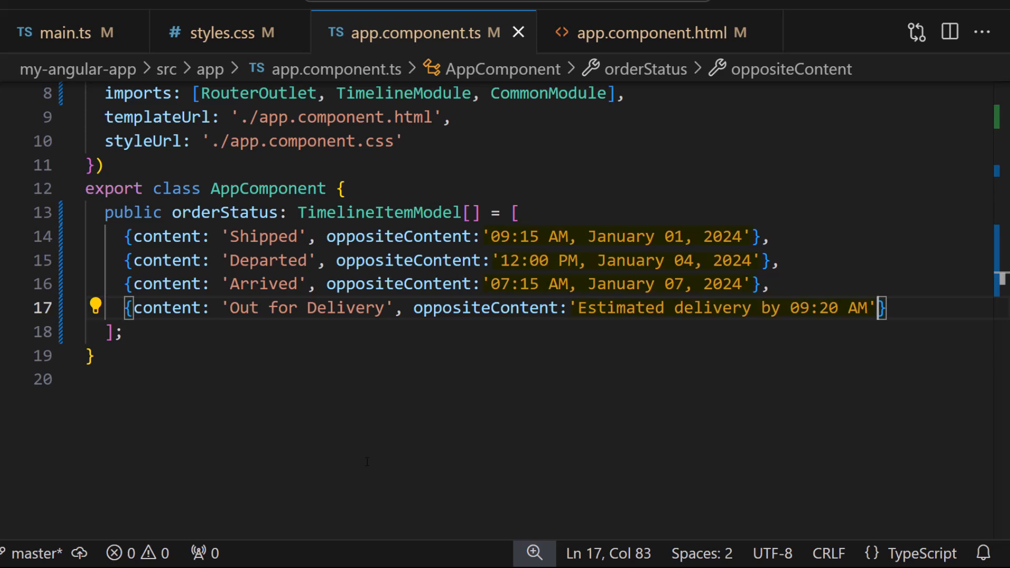
{"action": "mouse_move", "coordinate": [671, 133]}
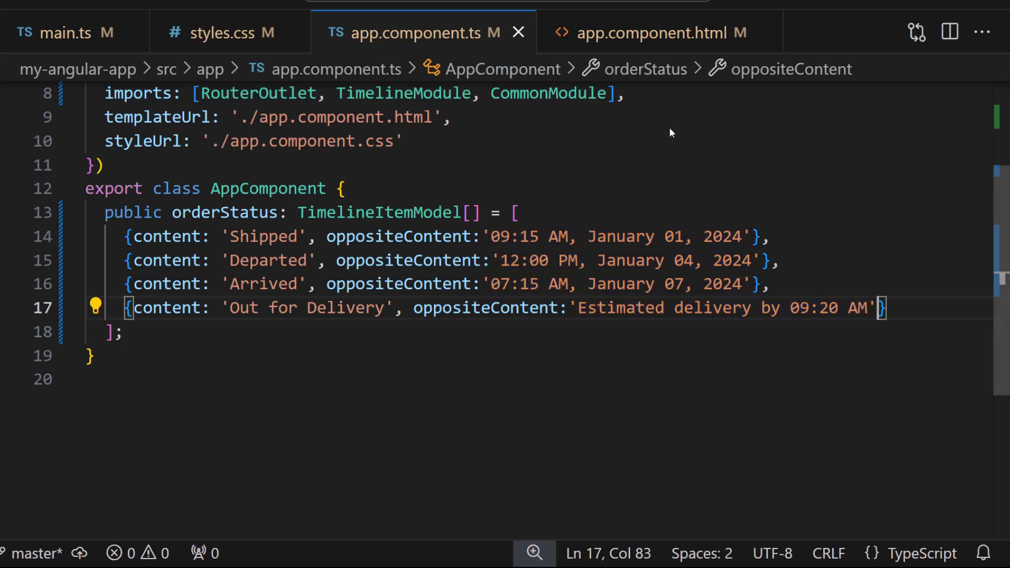
- Add [oppositeContent]="item.oppositeContent" to the e-item tag in app.component.html
{"action": "left_click", "coordinate": [658, 33]}
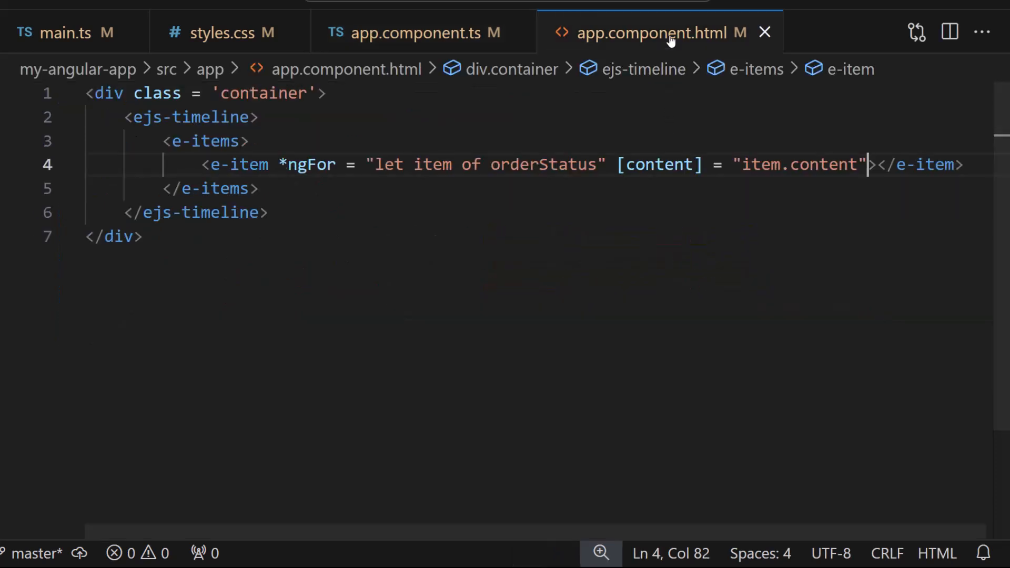
{"action": "key", "text": "Enter"}
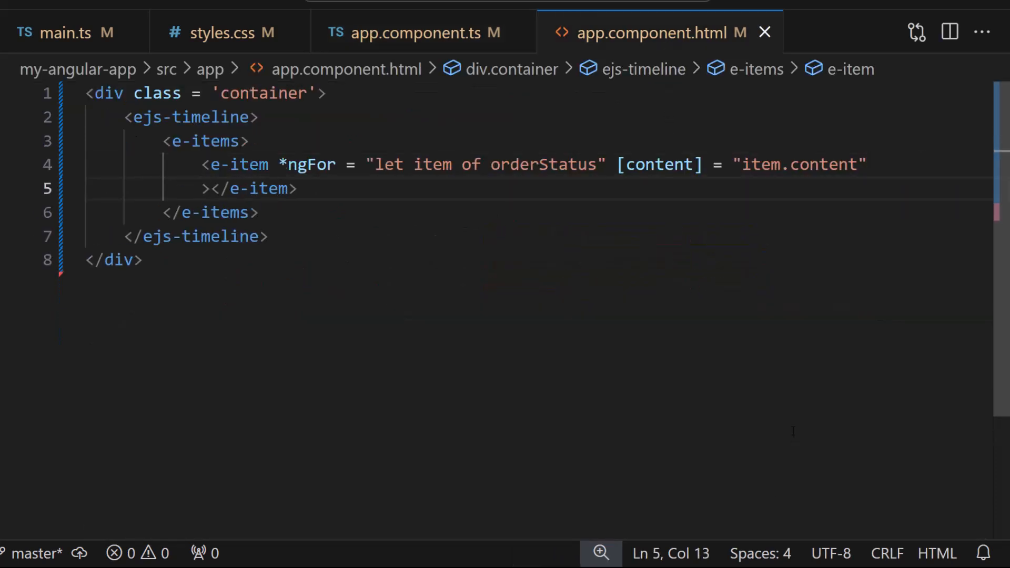
{"action": "type", "text": "[oppositeContent]"}
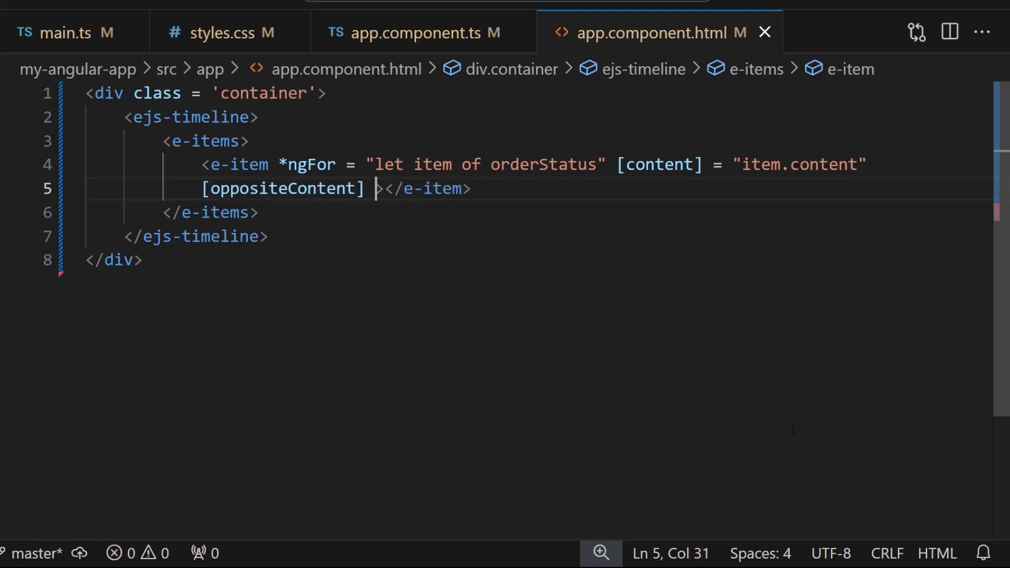
{"action": "type", "text": "= \"item.oppositeConte"}
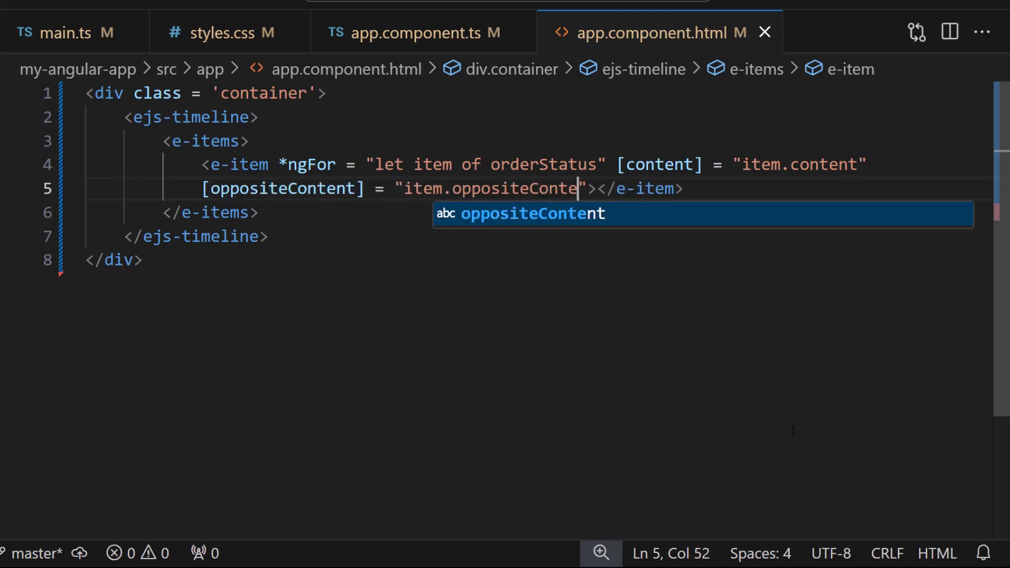
{"action": "key", "text": "Tab"}
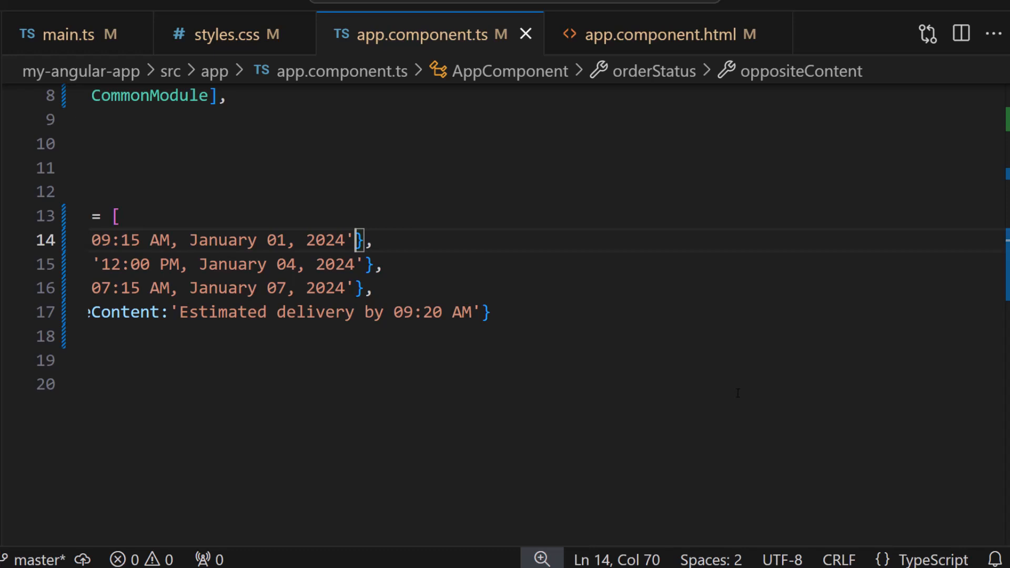
- Give an orderStatus entry cssClass 'state-success state-completed' and move to the last entry
{"action": "type", "text": ", cssClass:''"}
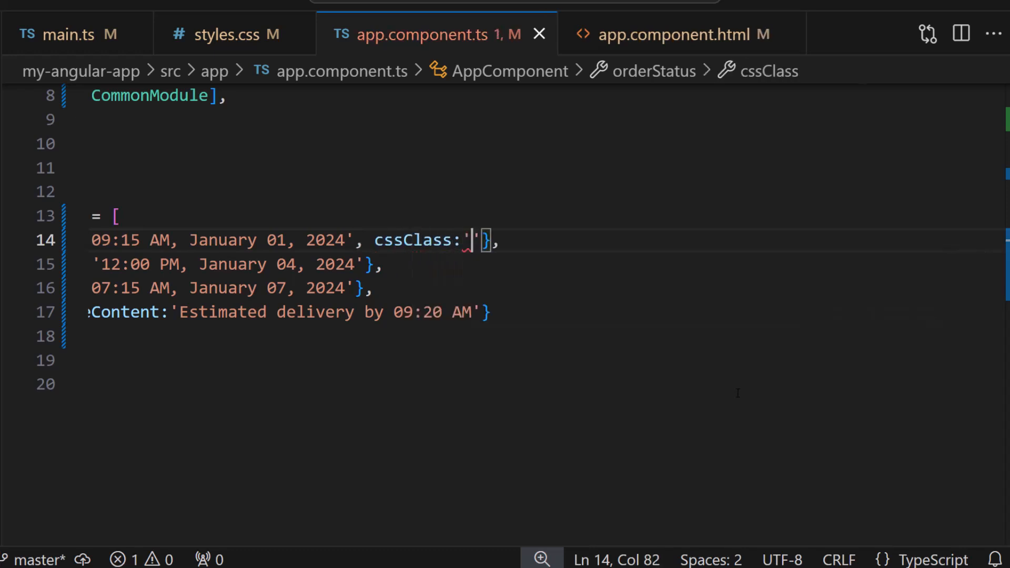
{"action": "type", "text": "state-success"}
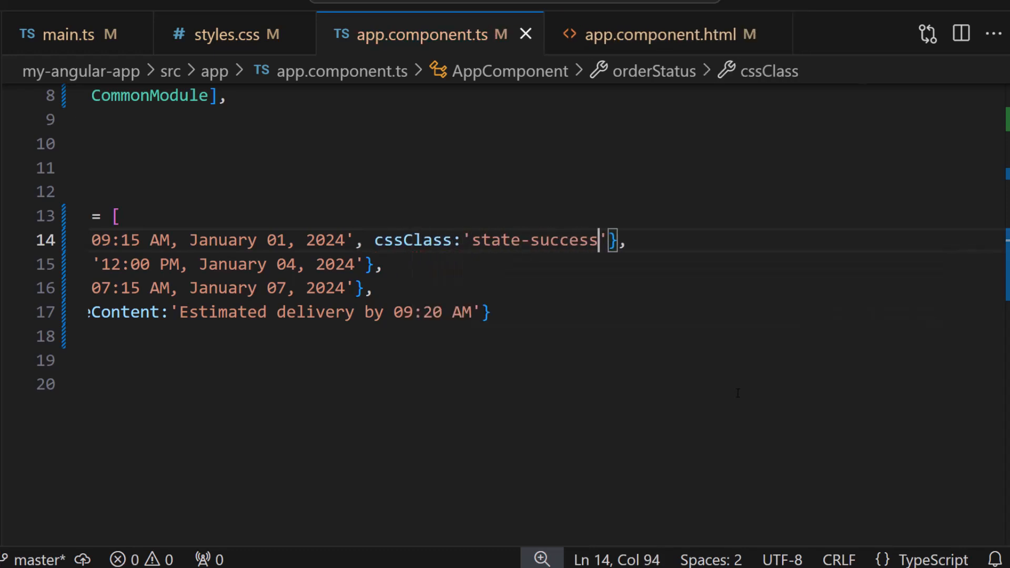
{"action": "type", "text": "state-complet"}
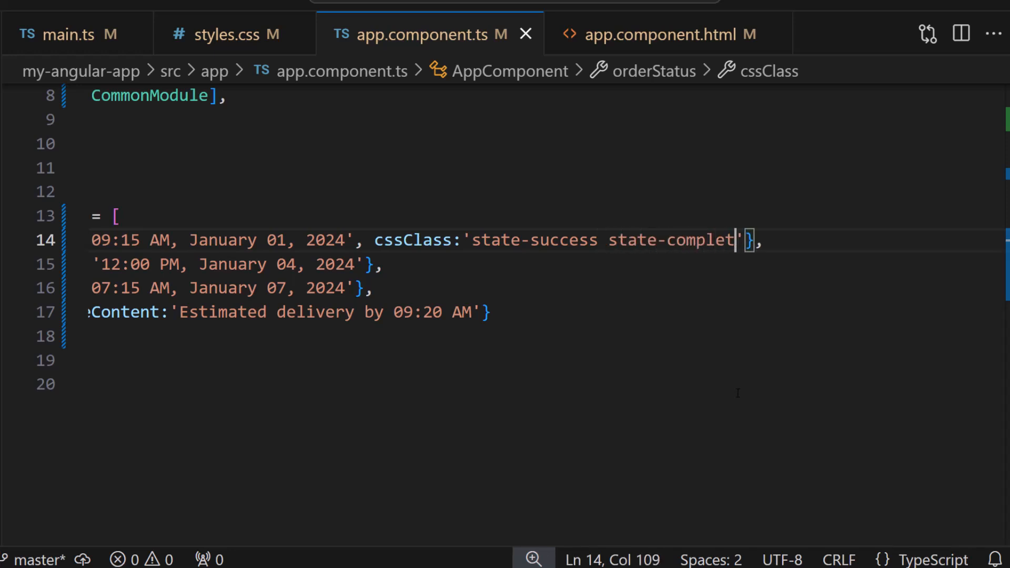
{"action": "type", "text": "ed"}
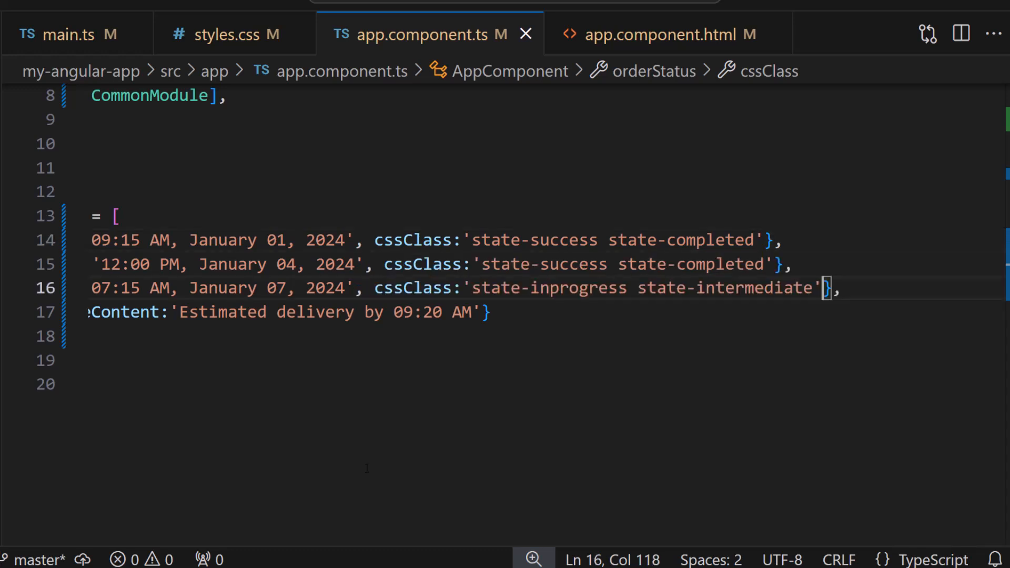
{"action": "left_click", "coordinate": [486, 311]}
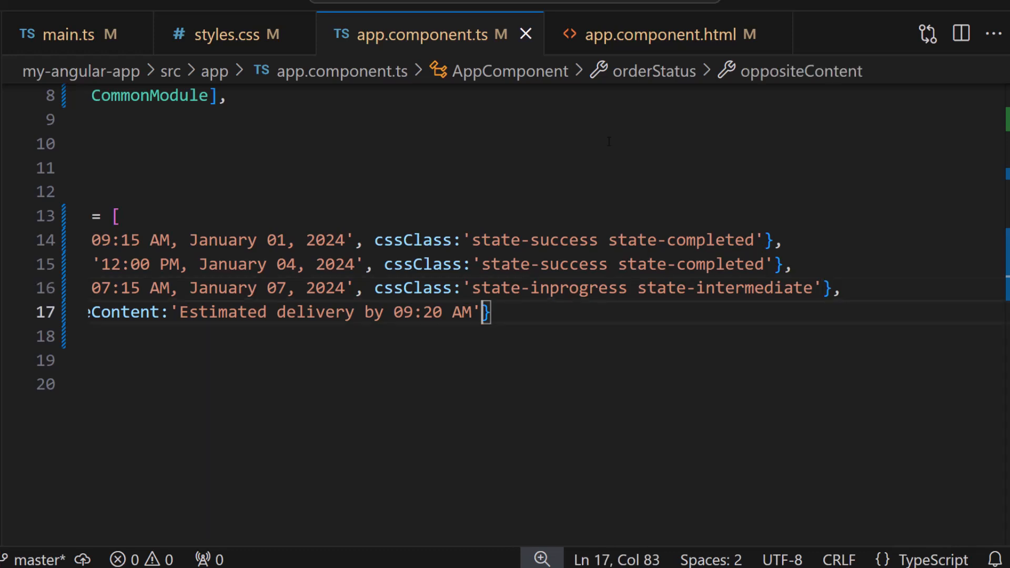
- Add cssClass="dot-color custom-connector" to ejs-timeline and [cssClass]="item.cssClass" to e-item
{"action": "left_click", "coordinate": [661, 34]}
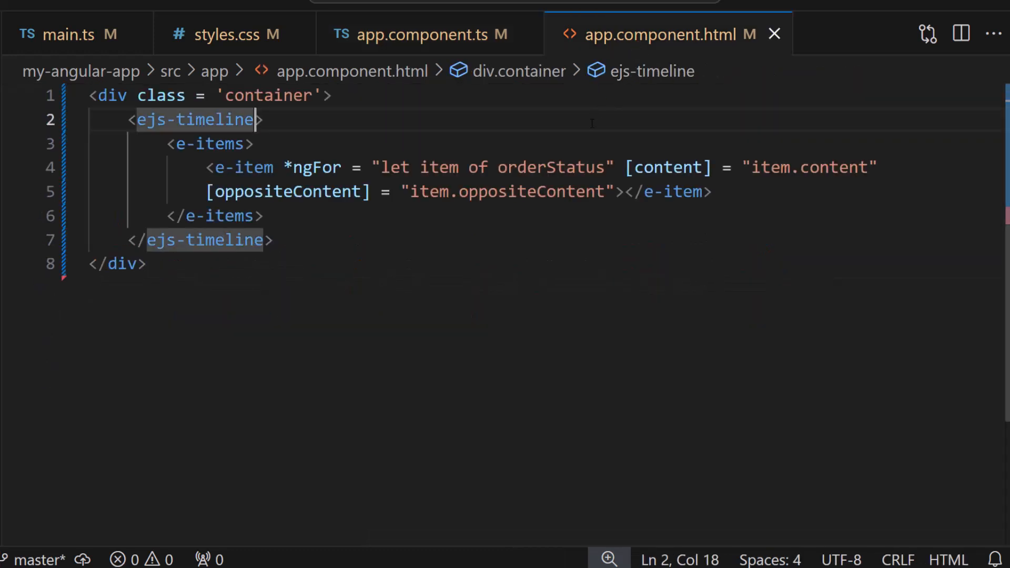
{"action": "type", "text": "cssClass = \"\""}
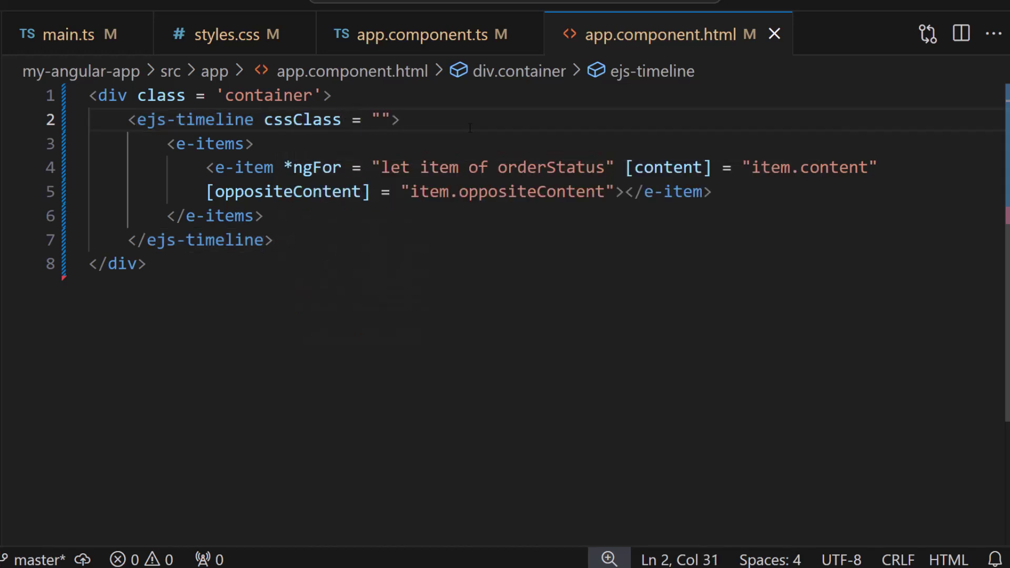
{"action": "type", "text": "dot-color custom-"}
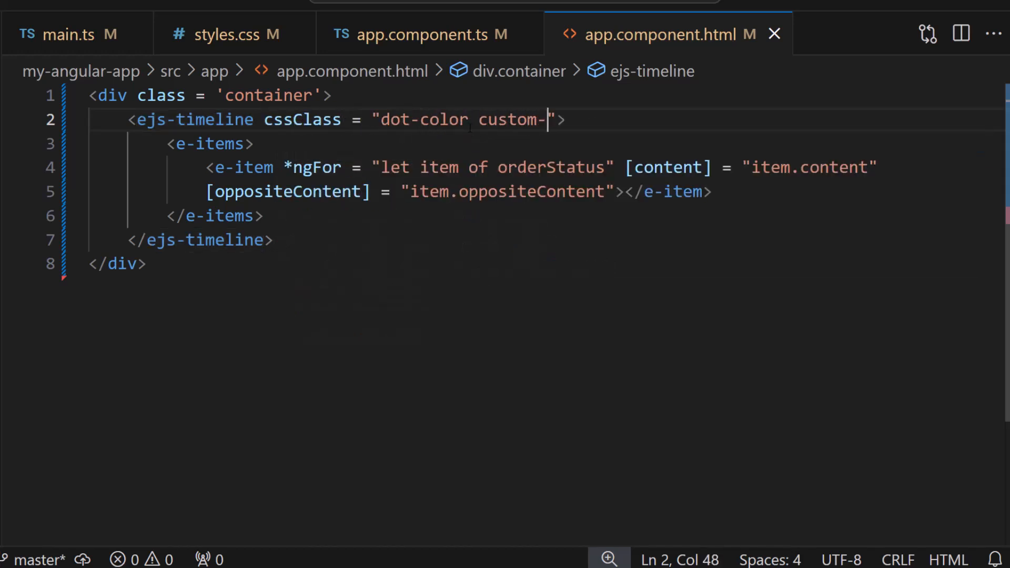
{"action": "type", "text": "connector"}
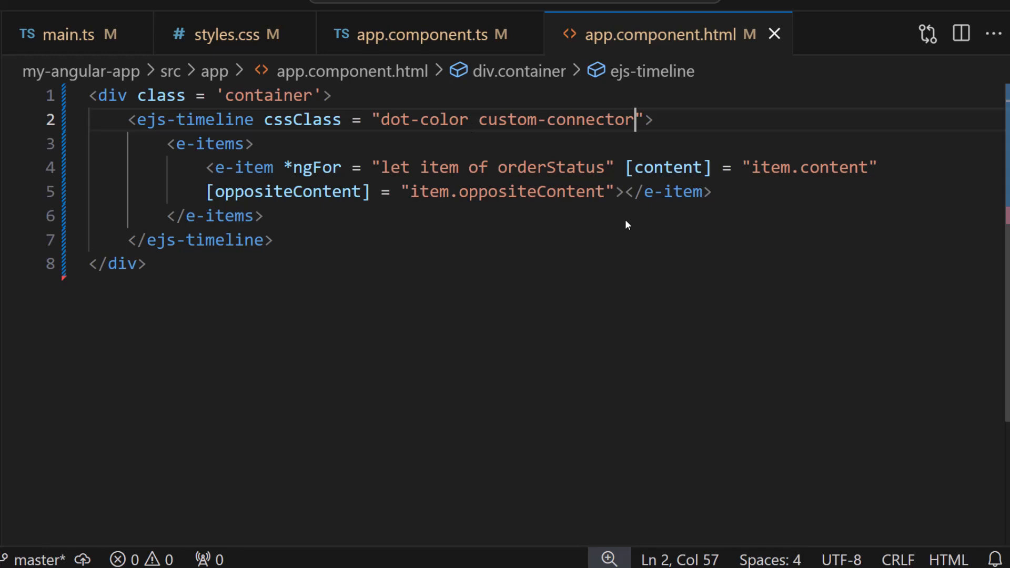
{"action": "type", "text": "[cssClass]></e-item>"}
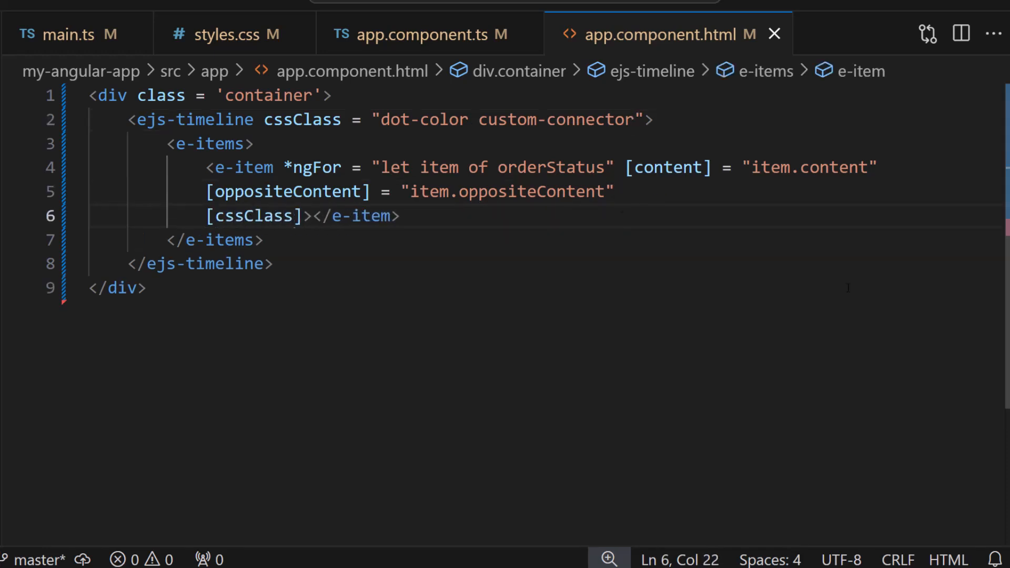
{"action": "type", "text": "= \"item.cssCl"}
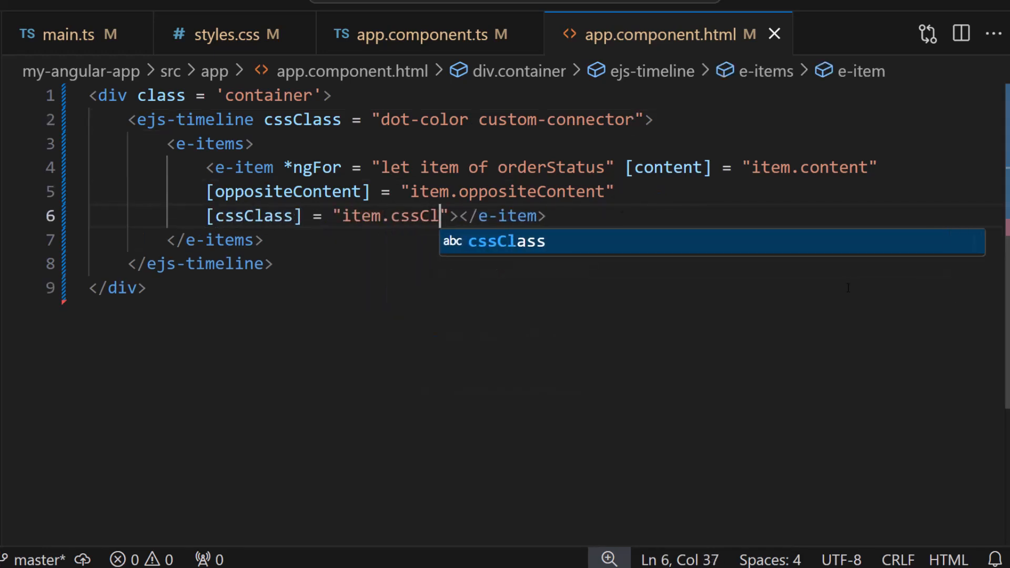
{"action": "type", "text": "ass"}
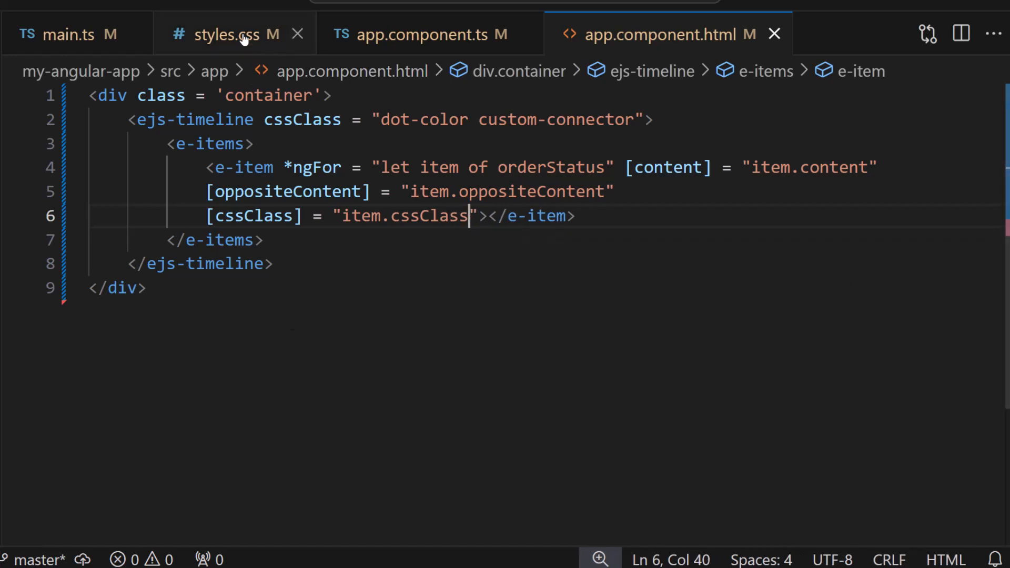
{"action": "left_click", "coordinate": [240, 34]}
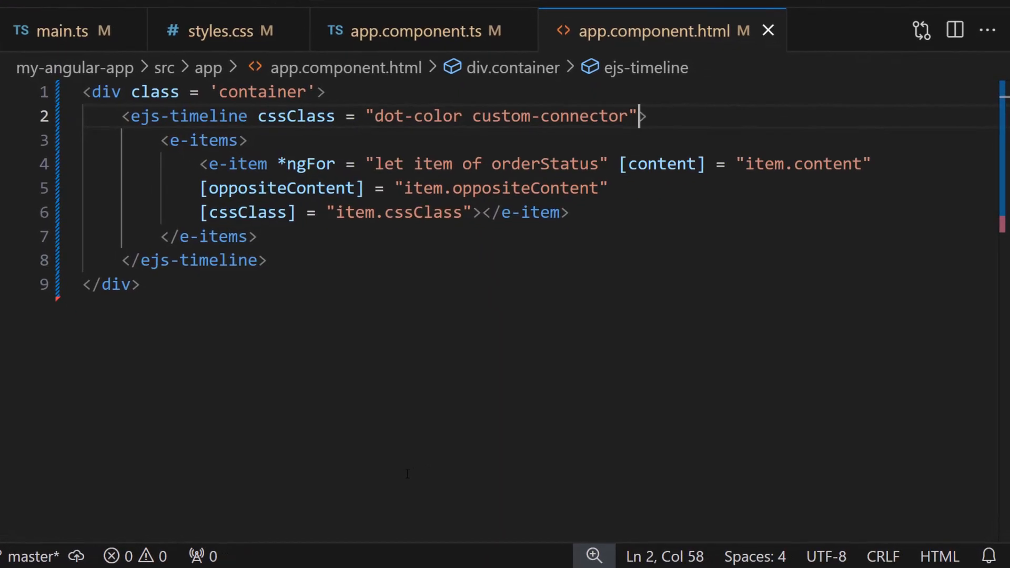
- Add orientation="Horizontal" to the ejs-timeline tag
{"action": "type", "text": "orientatio"}
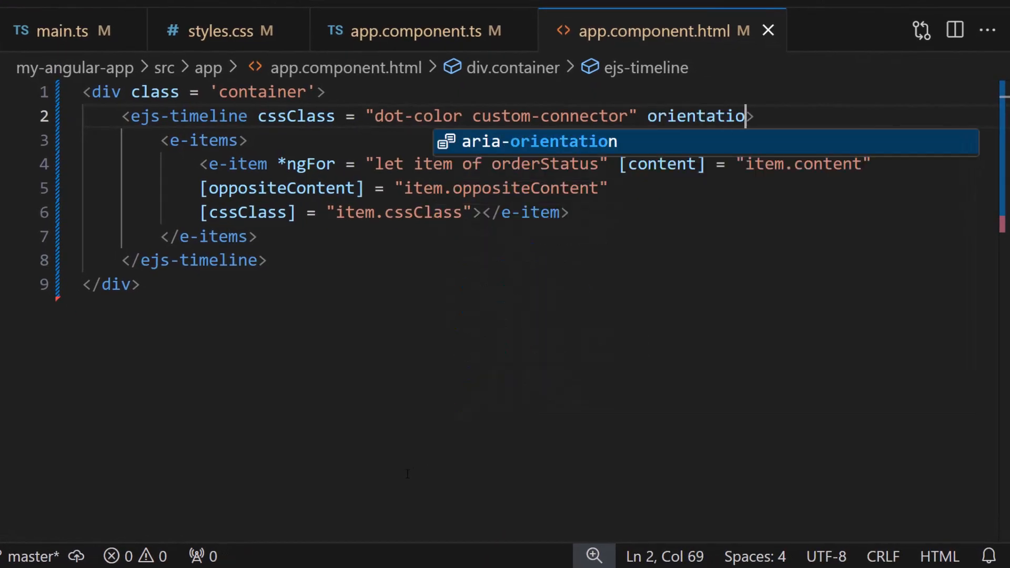
{"action": "type", "text": "= \"H\""}
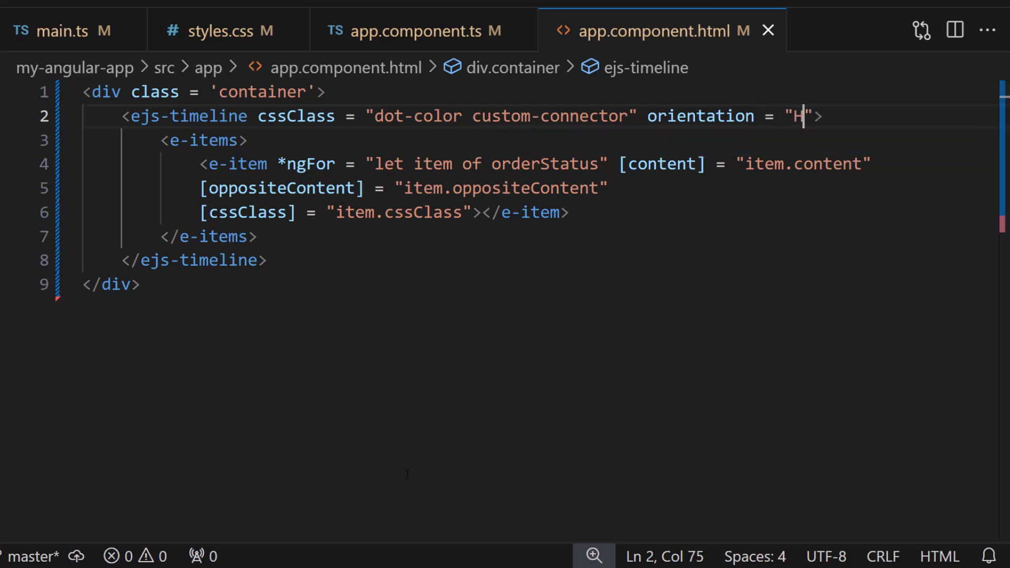
{"action": "type", "text": "orizontal"}
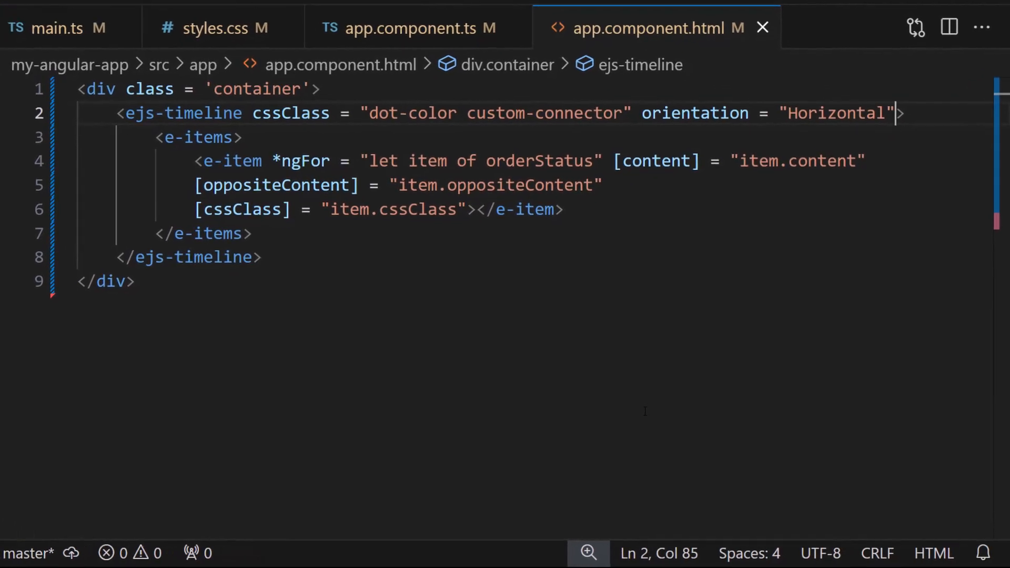
- Set align="alternate" and change the orientation to "Vertical" on ejs-timeline
{"action": "type", "text": "align>"}
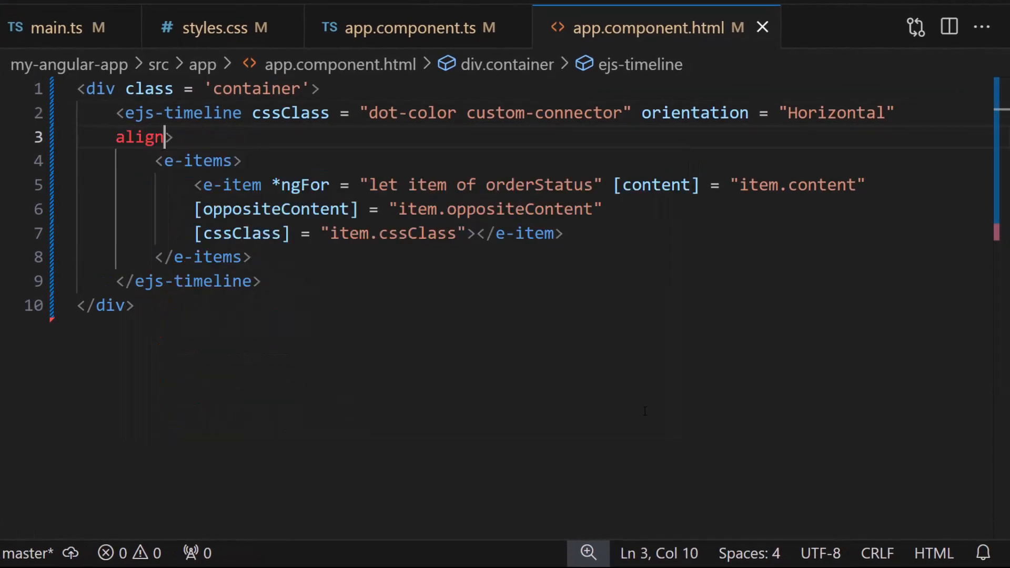
{"action": "type", "text": "= \"alternate\""}
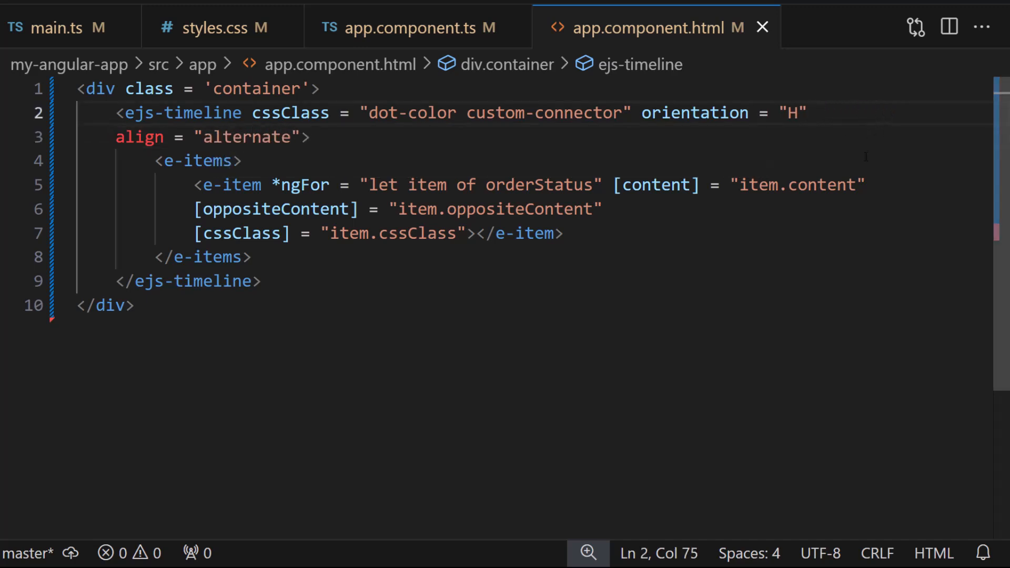
{"action": "type", "text": "Vertic"}
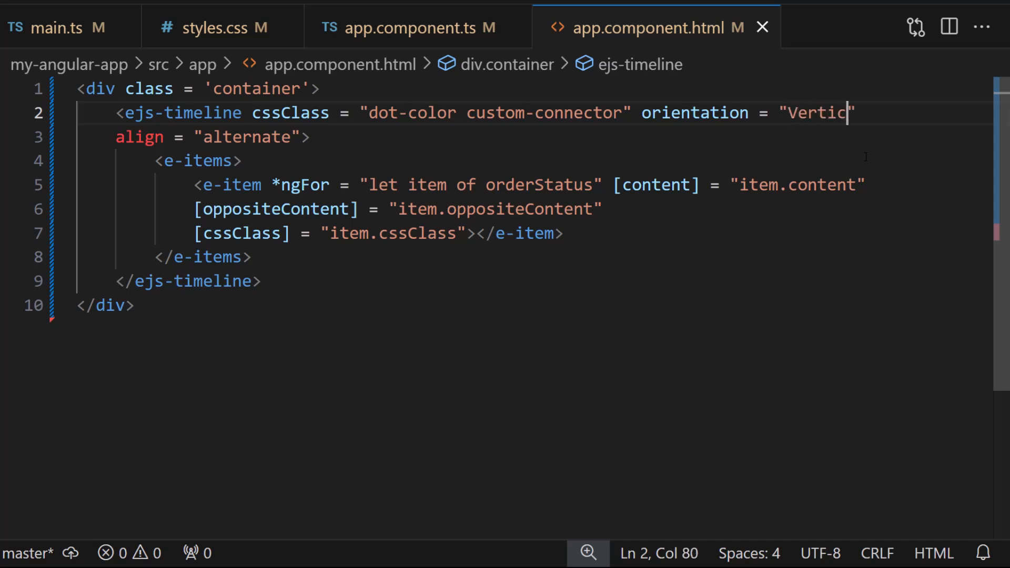
{"action": "type", "text": "al"}
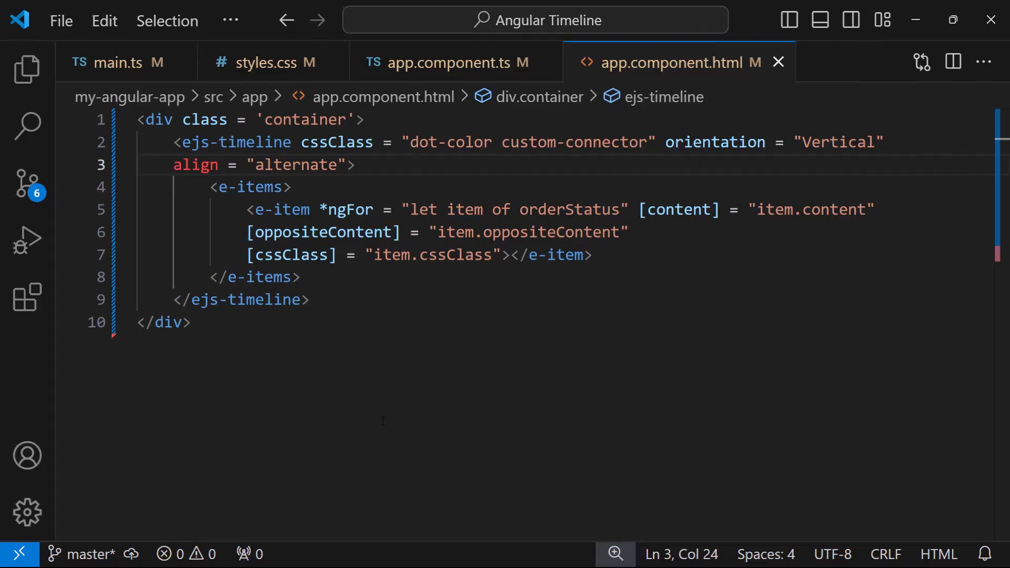
- Add reverse="true" to the ejs-timeline tag
{"action": "type", "text": "rever"}
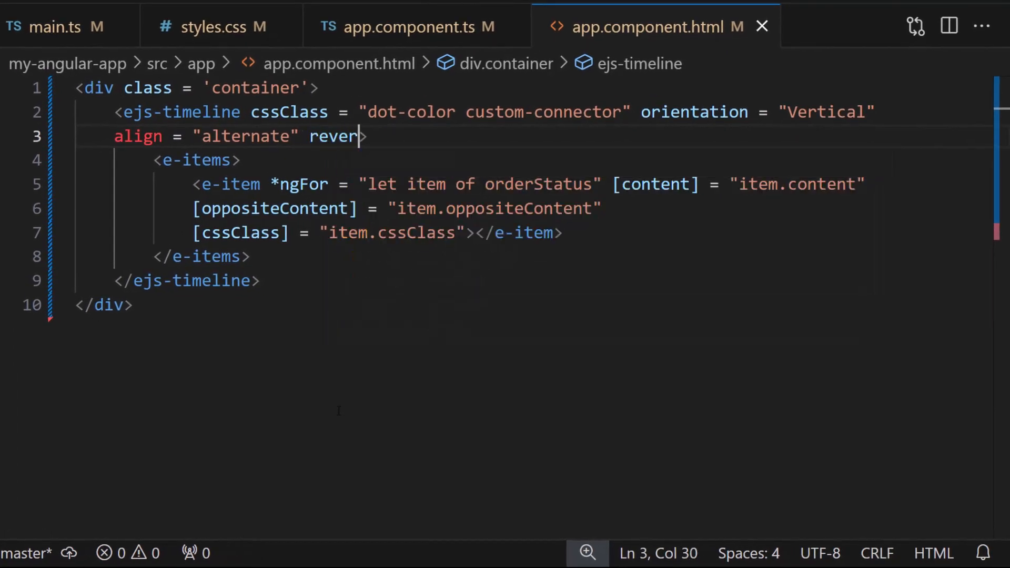
{"action": "type", "text": "se = \"true\""}
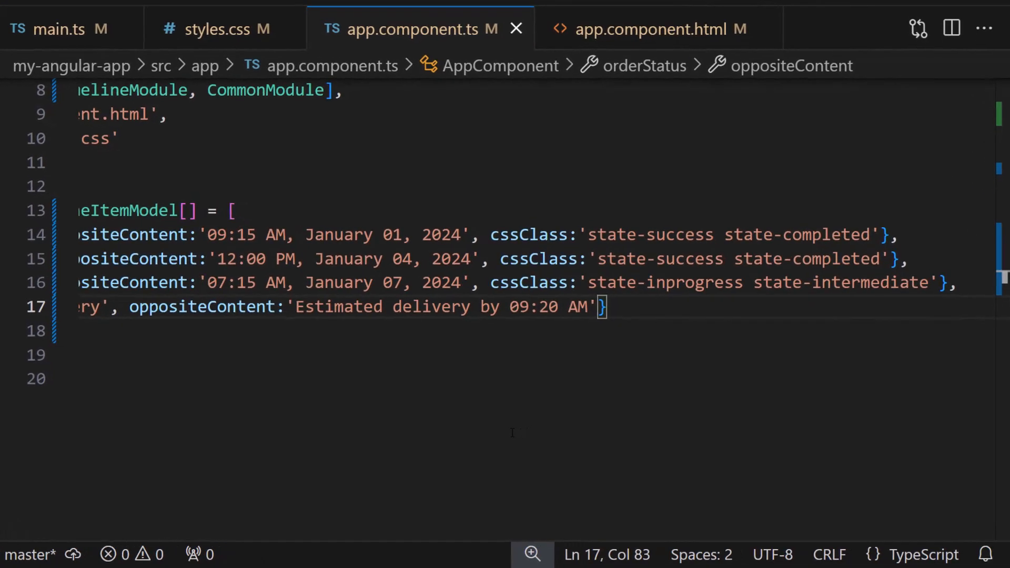
- Set disabled: true on Out for Delivery and bind e-item [disabled] to item.disabled
{"action": "type", "text": ", disabled:"}
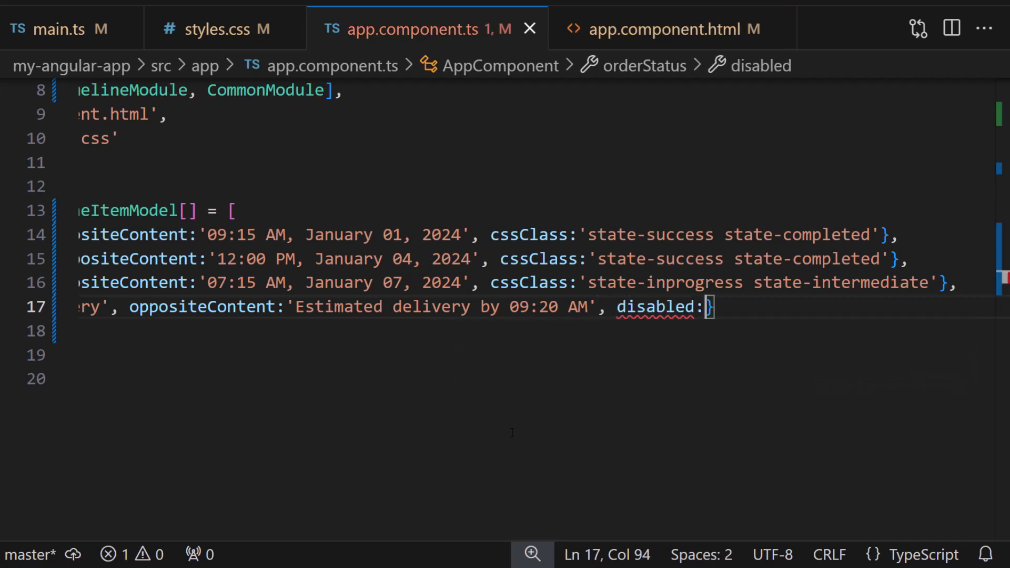
{"action": "type", "text": "true"}
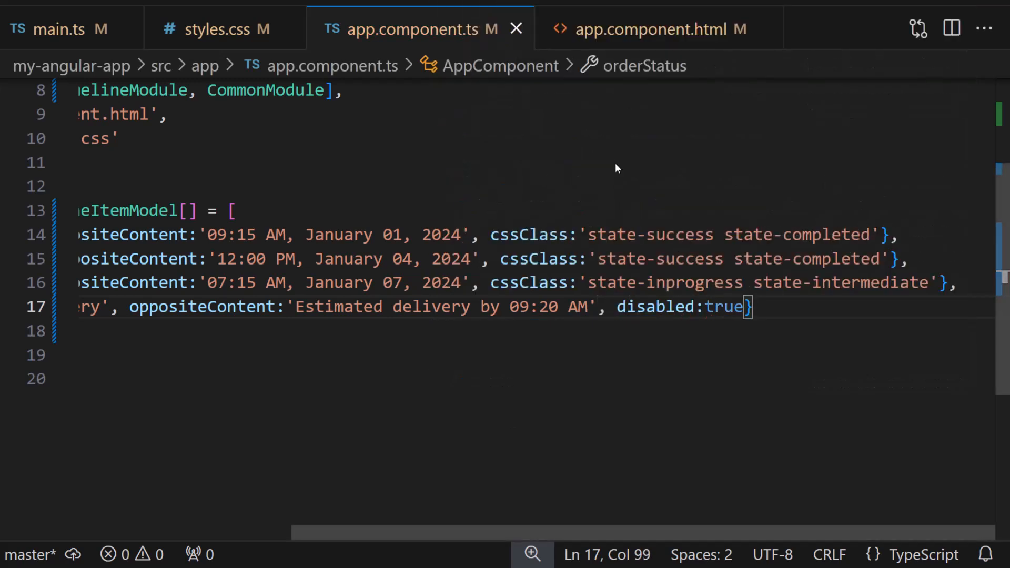
{"action": "mouse_move", "coordinate": [654, 19]}
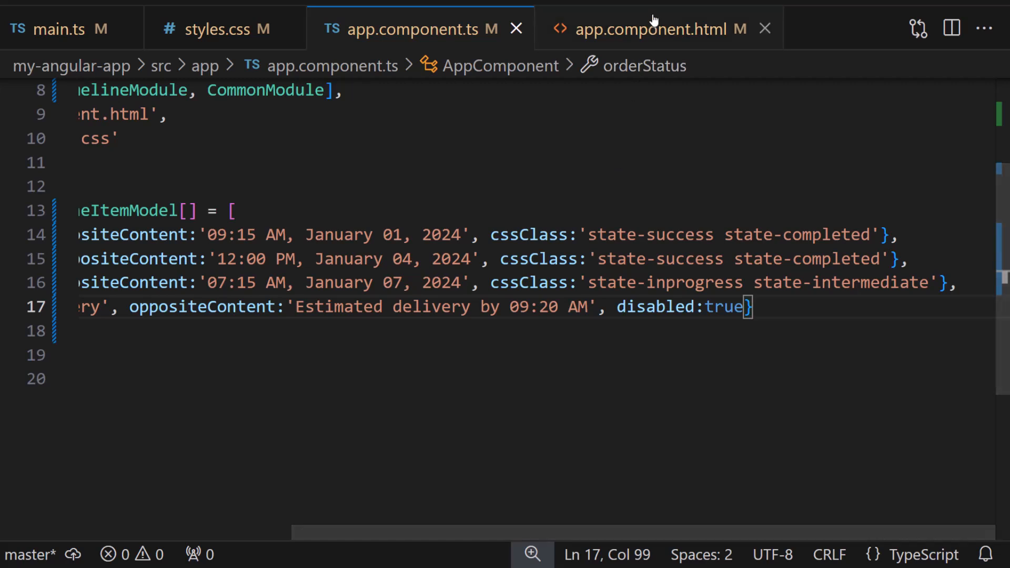
{"action": "left_click", "coordinate": [654, 29]}
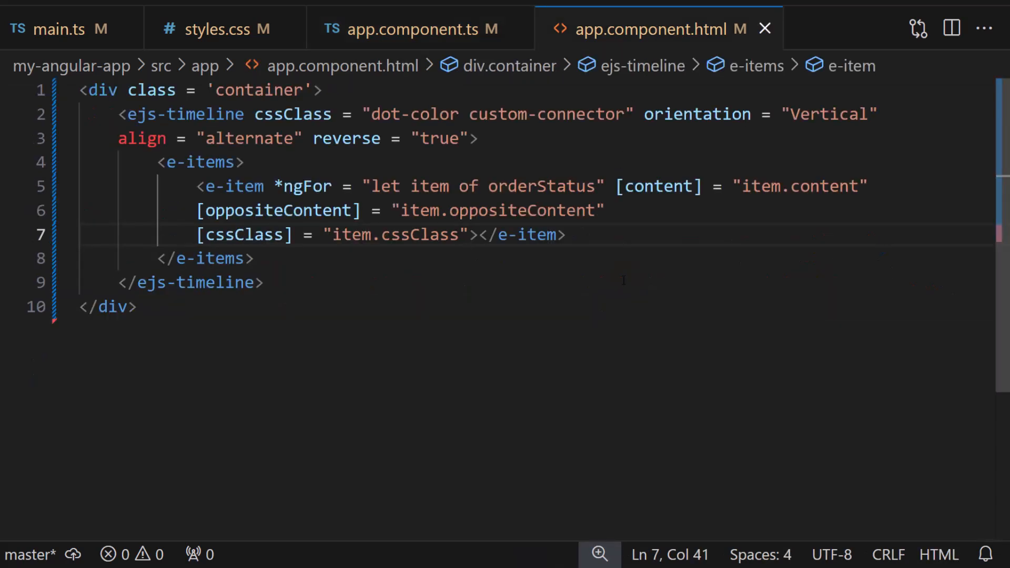
{"action": "type", "text": "[disabled] ="}
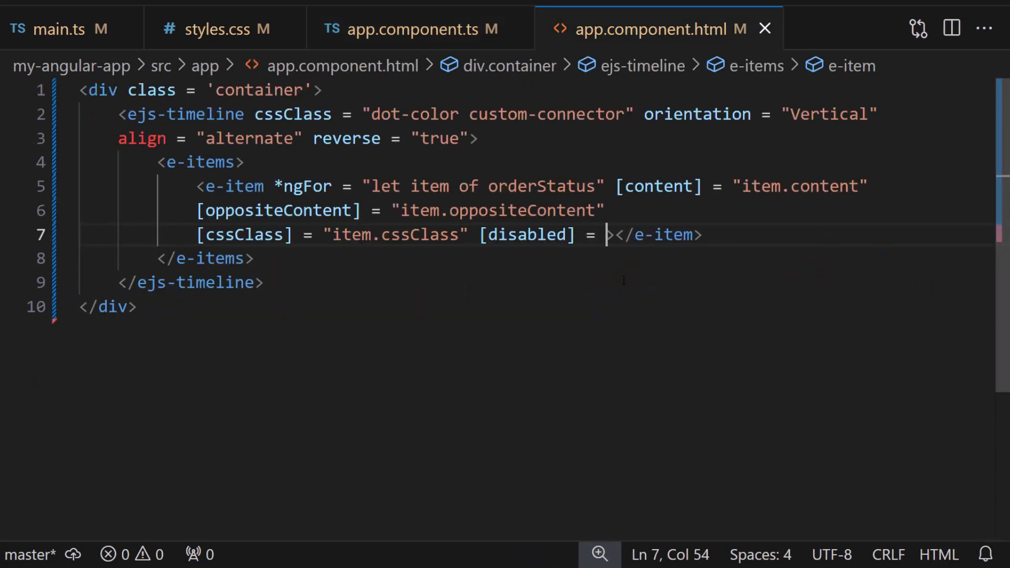
{"action": "type", "text": "item.disabled\""}
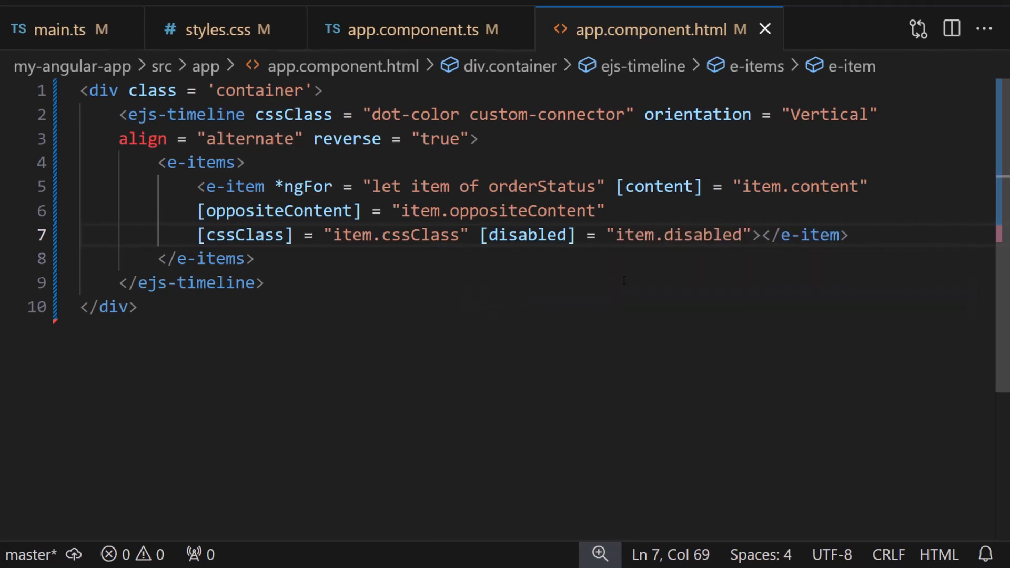